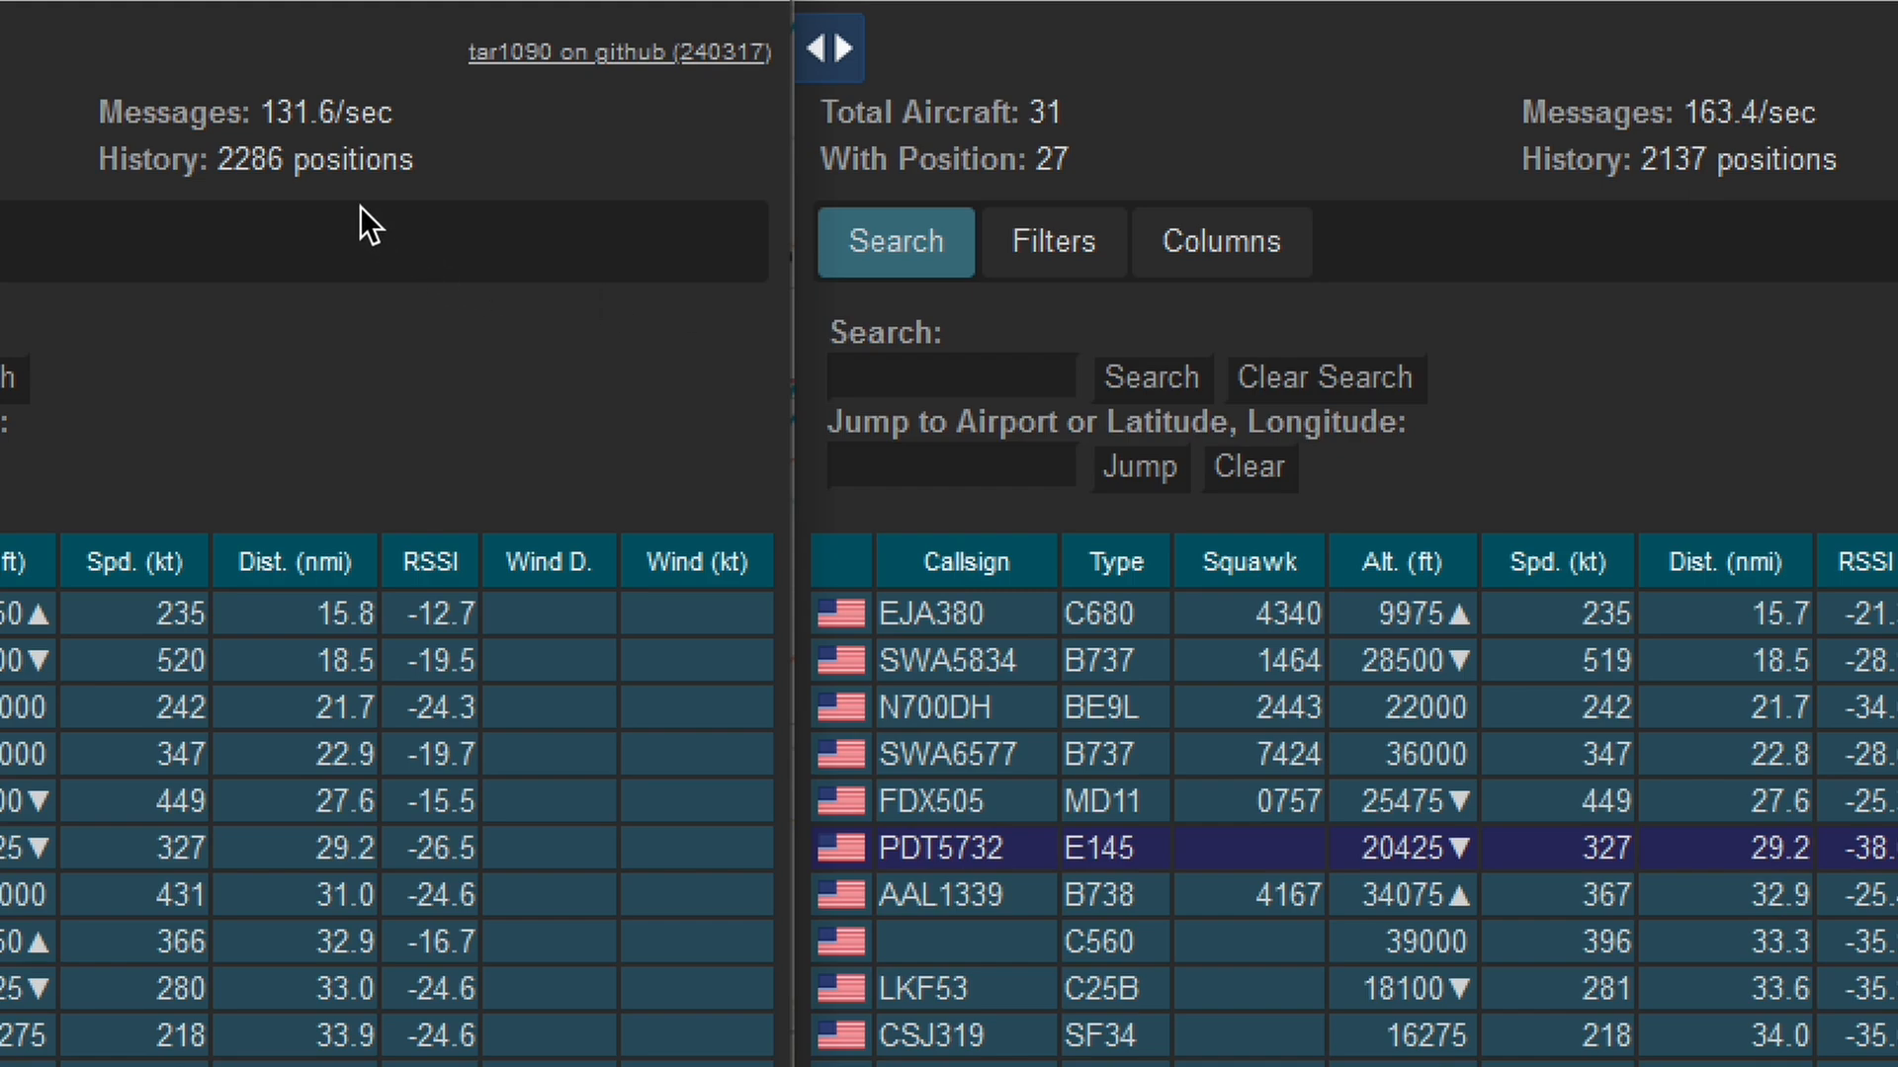
{"action": "mouse_move", "coordinate": [268, 93]}
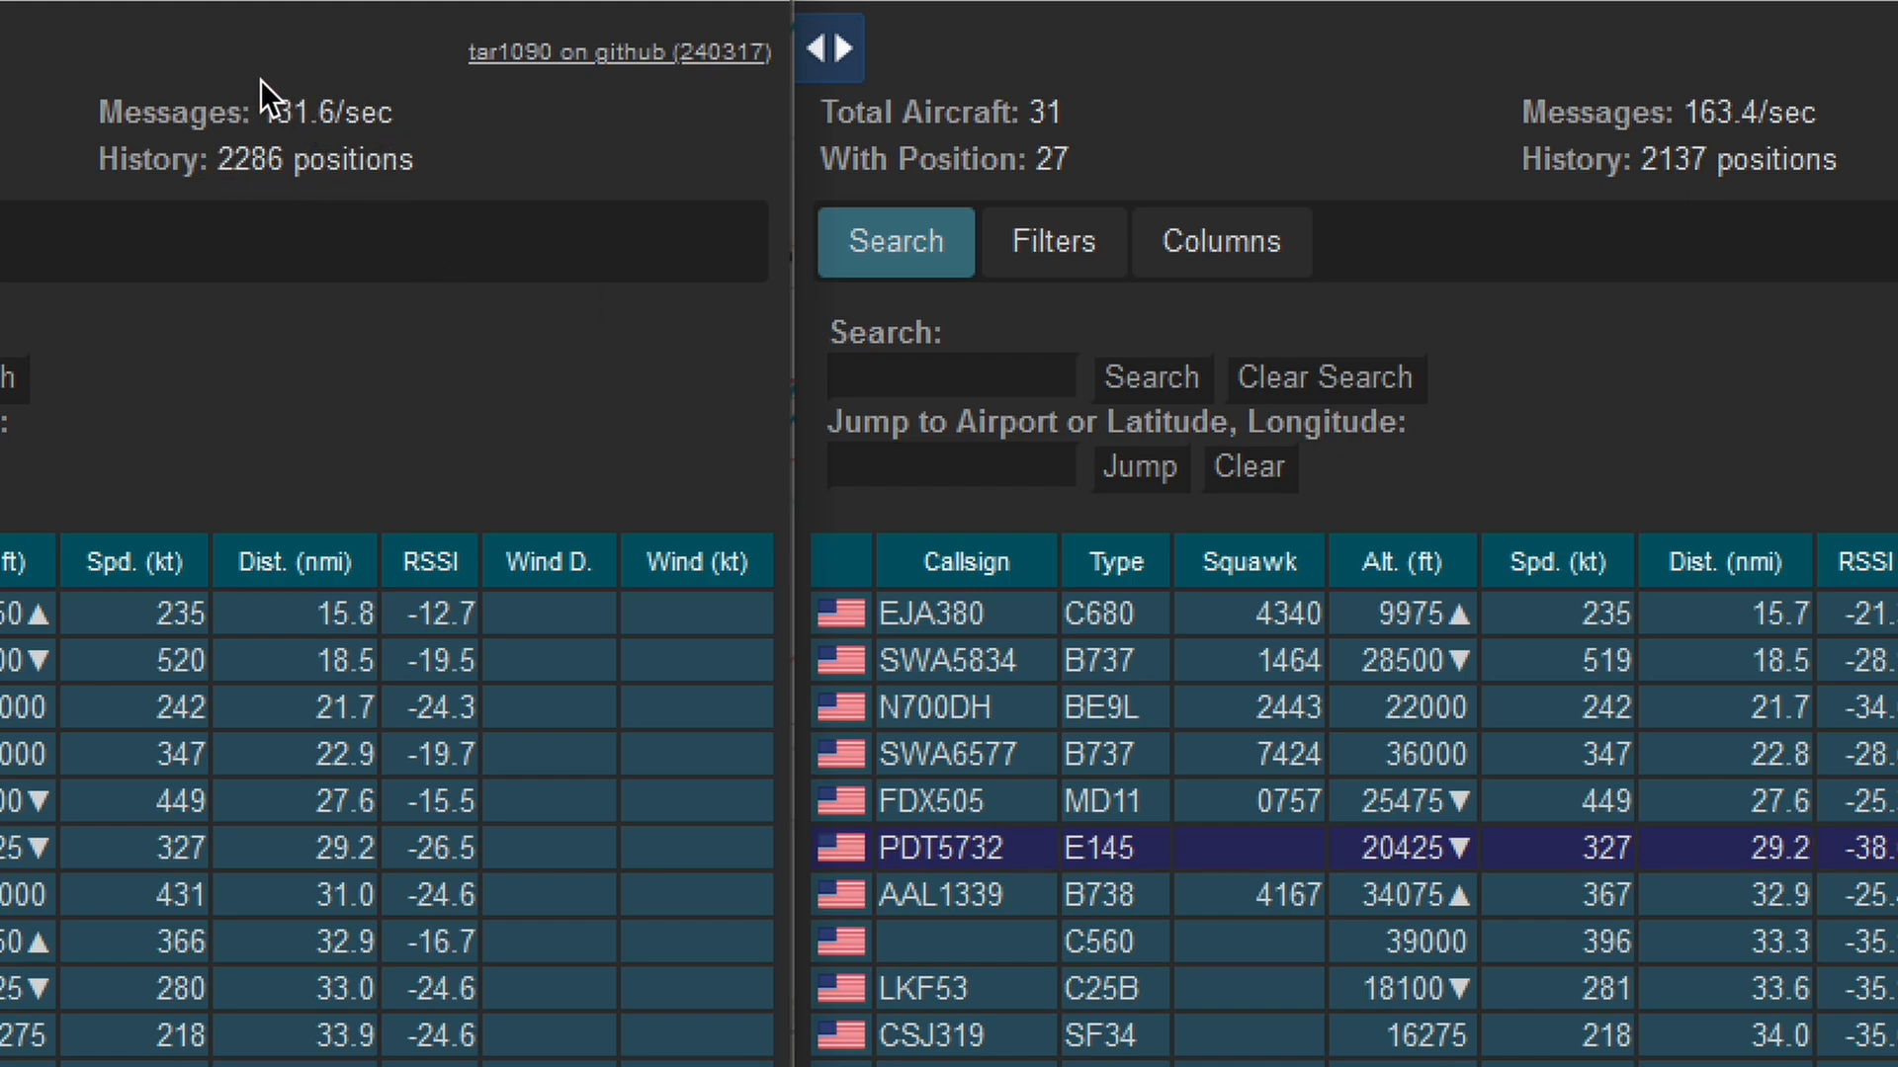
{"action": "mouse_move", "coordinate": [380, 160]}
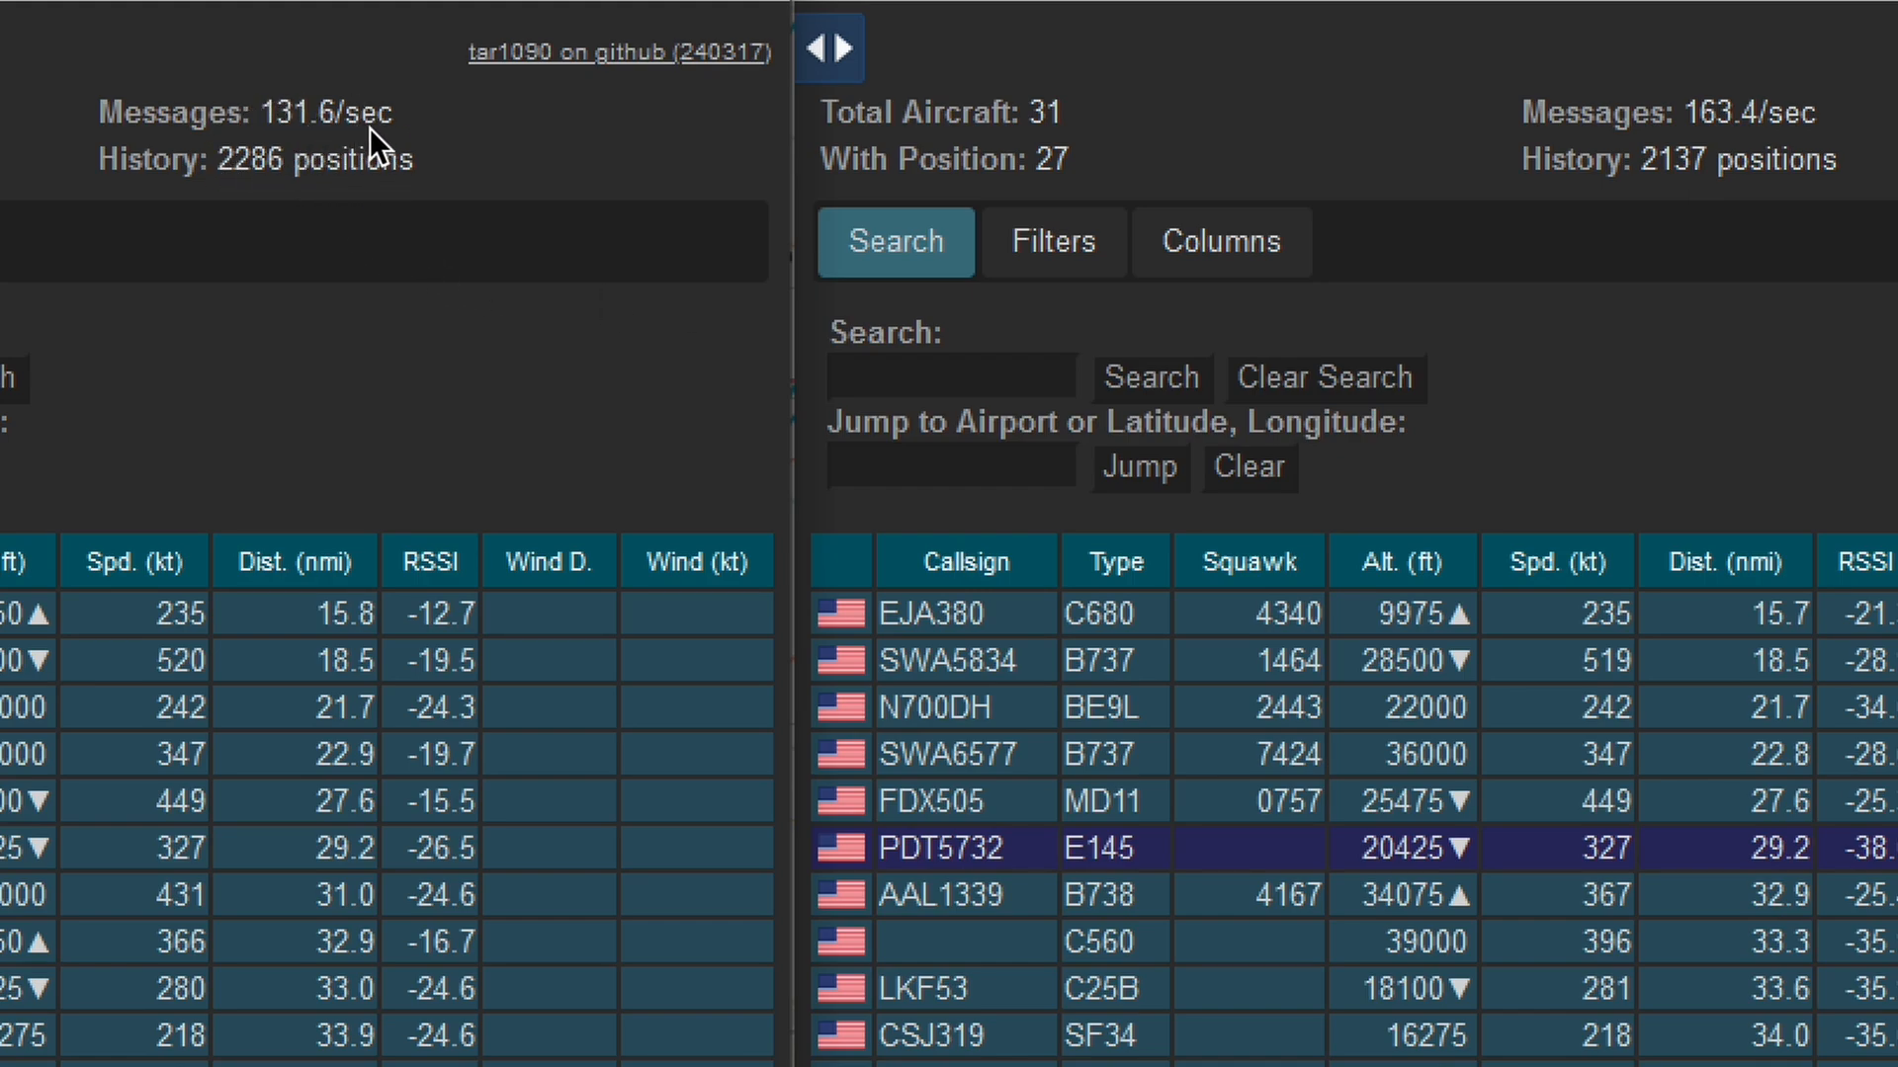
{"action": "mouse_move", "coordinate": [1725, 148]}
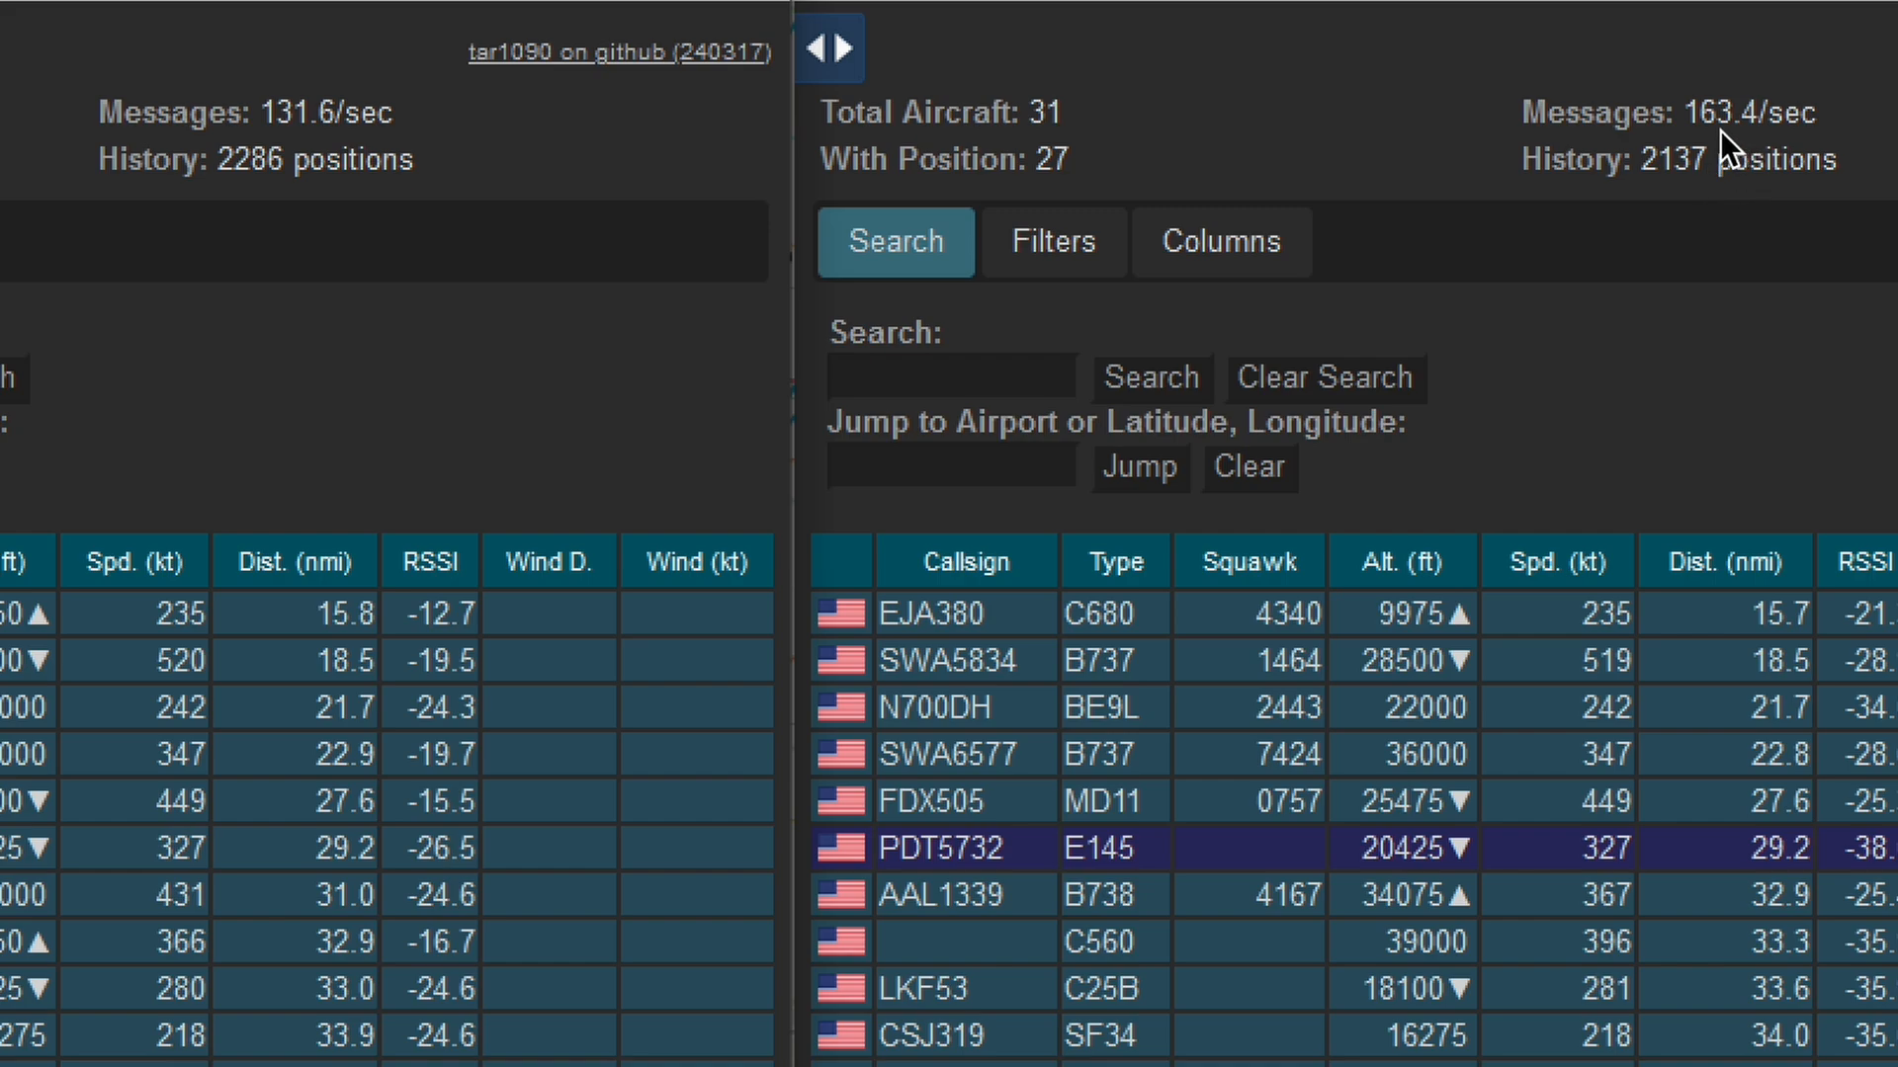
{"action": "mouse_move", "coordinate": [1751, 150]}
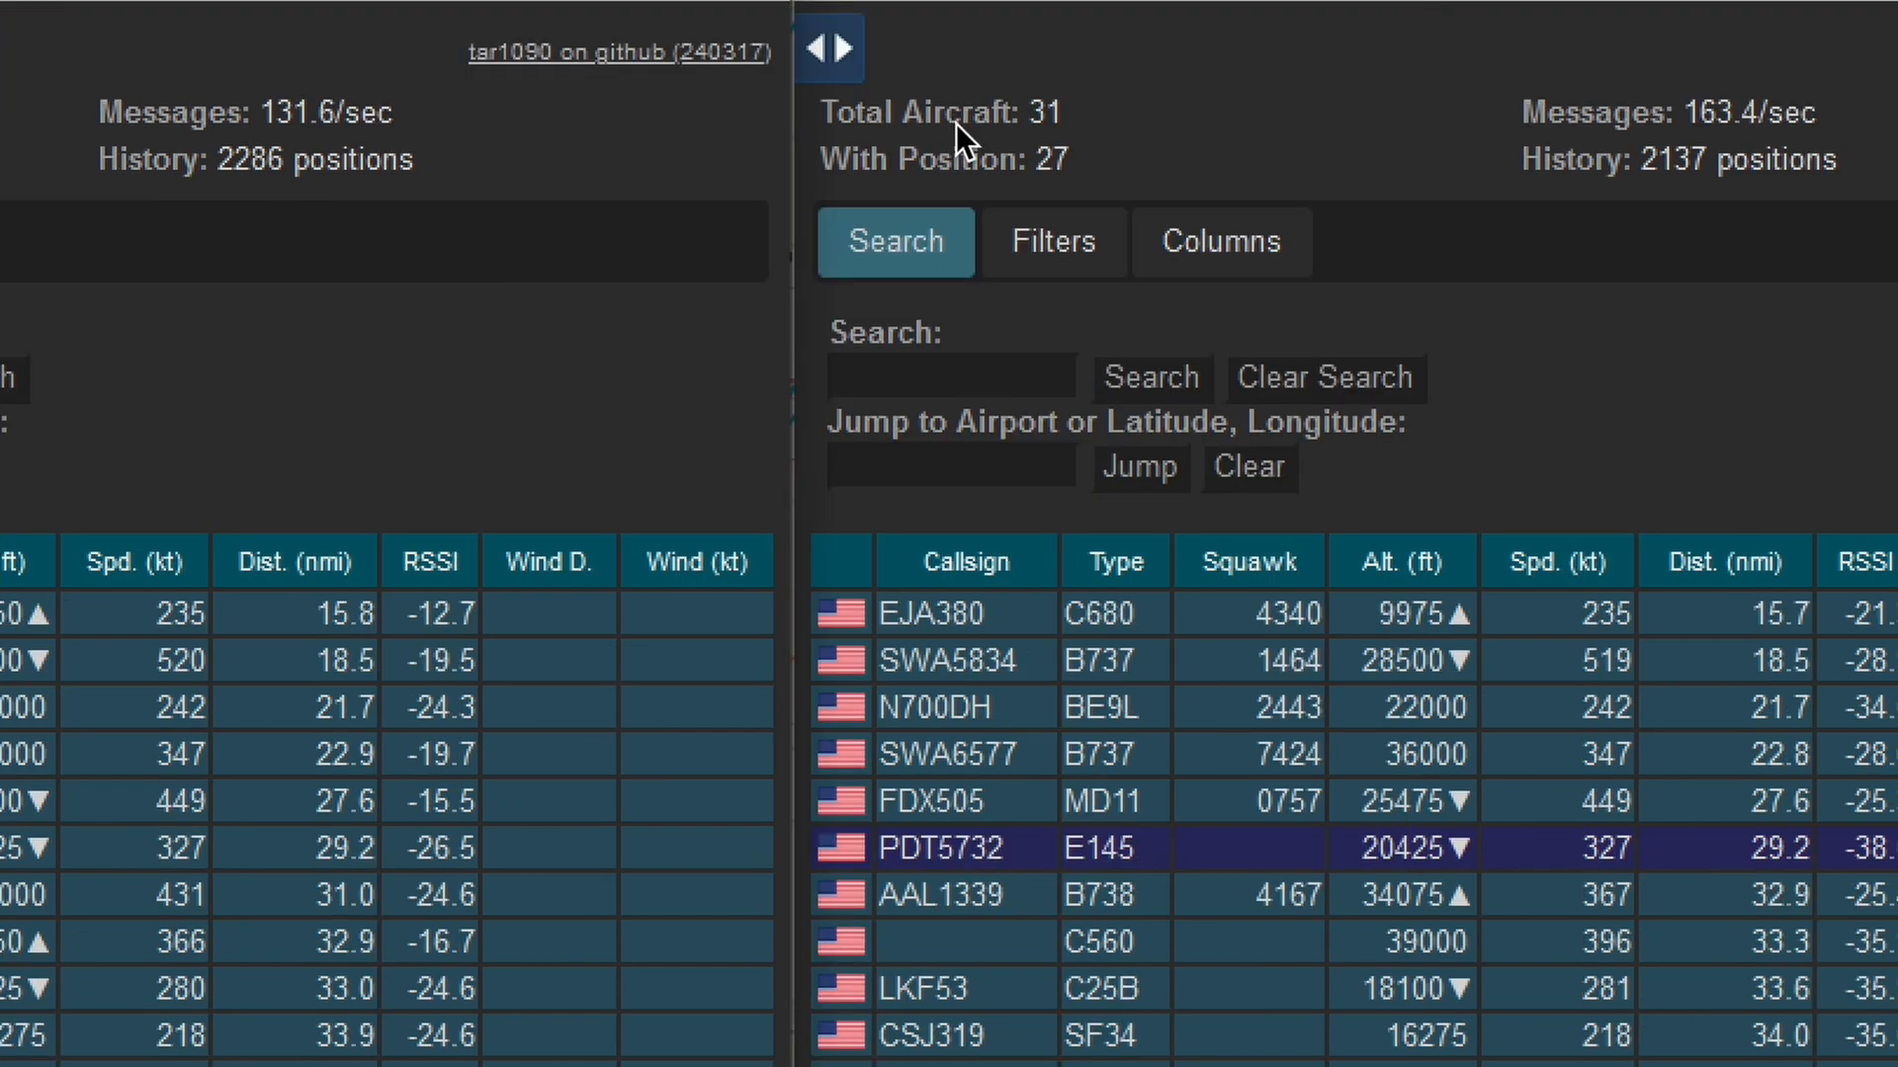
{"action": "mouse_move", "coordinate": [1032, 194]}
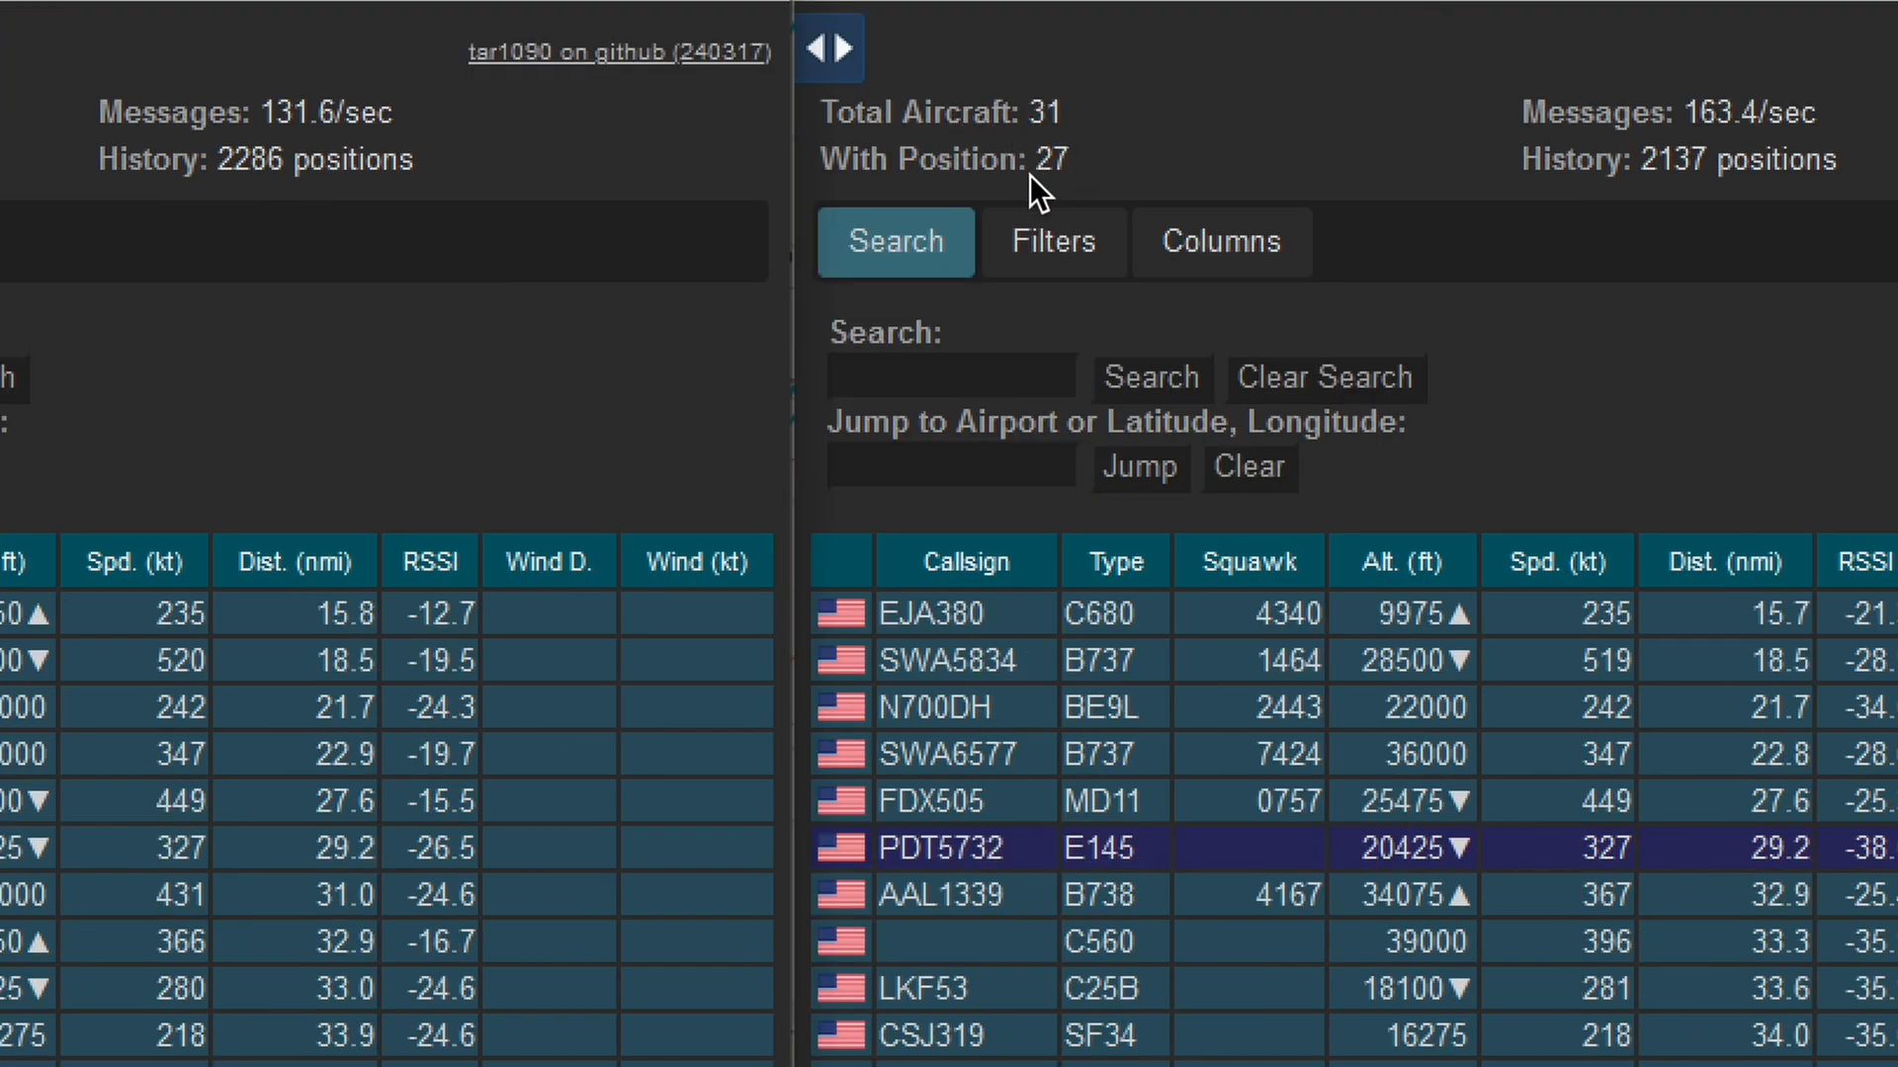
{"action": "mouse_move", "coordinate": [1099, 178]}
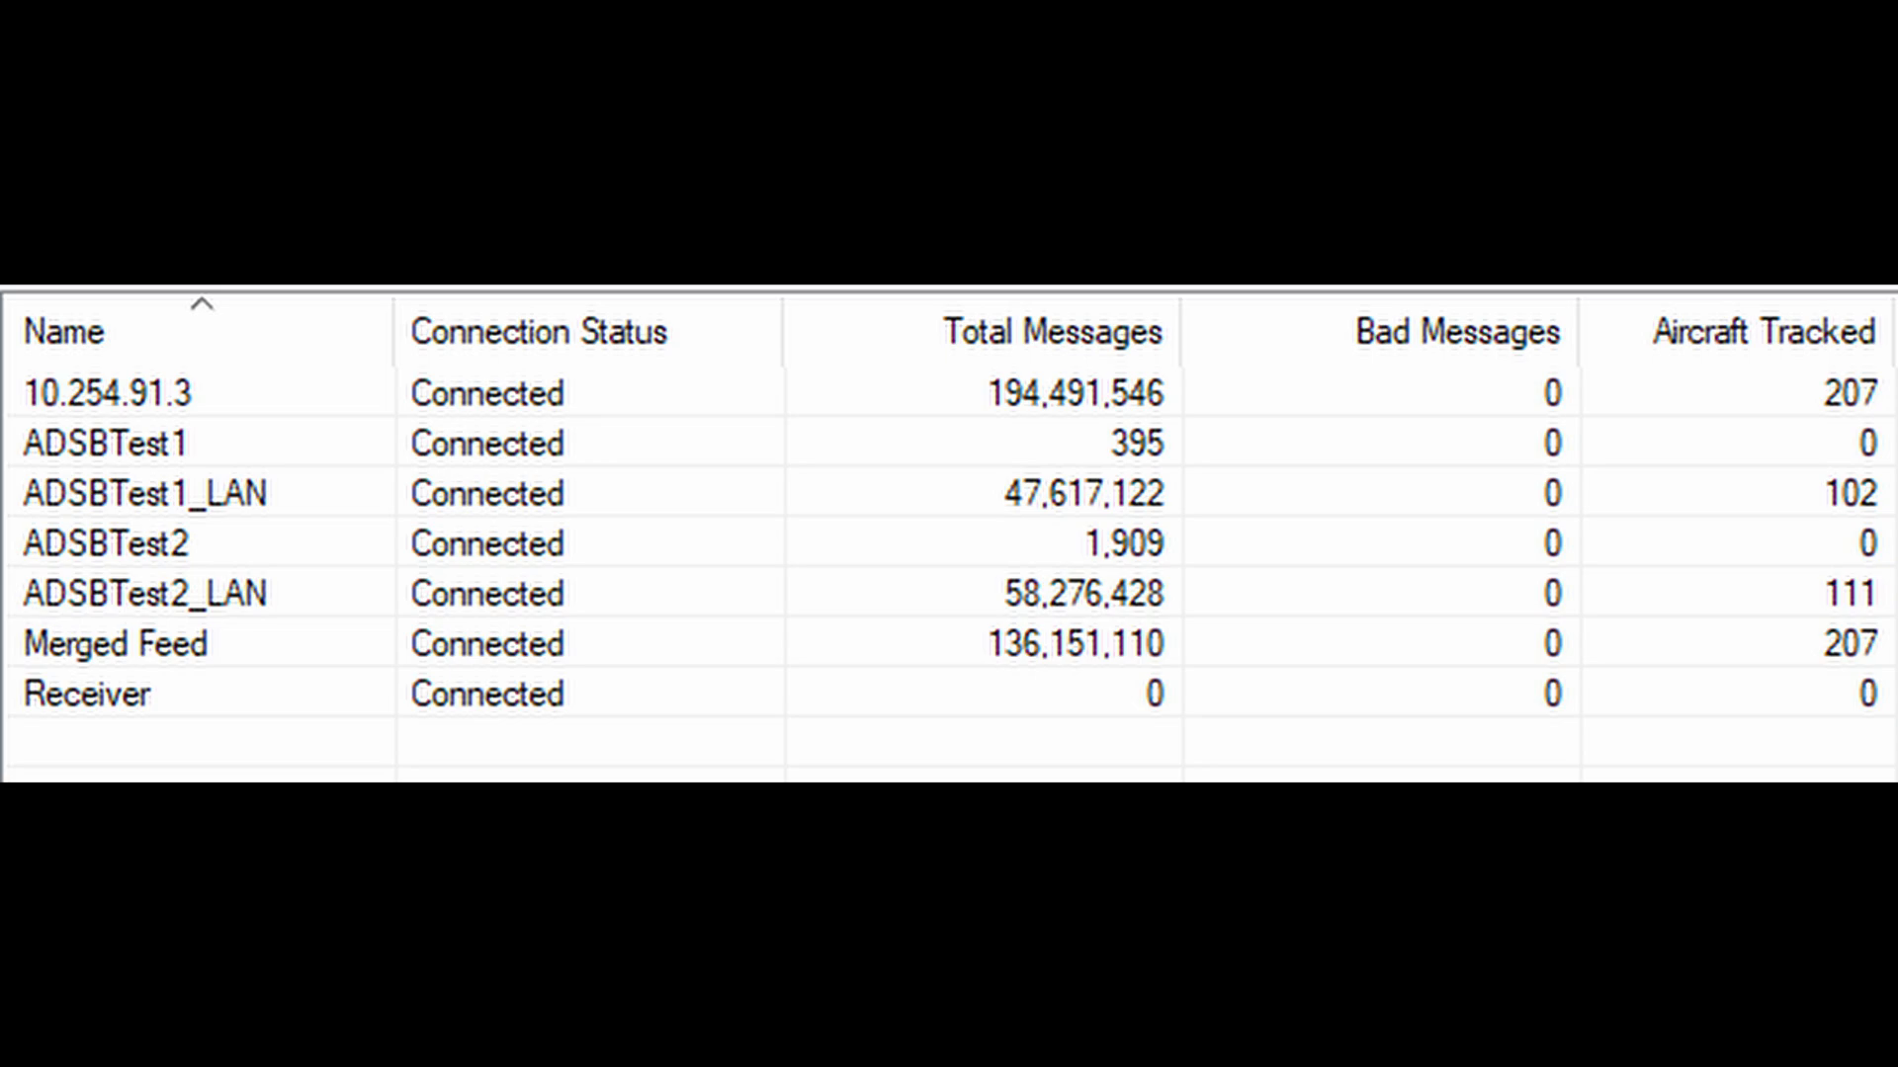
Show the Virtual Radar Server receiver status list with Total Messages for each feed
{"action": "left_click", "coordinate": [148, 593]}
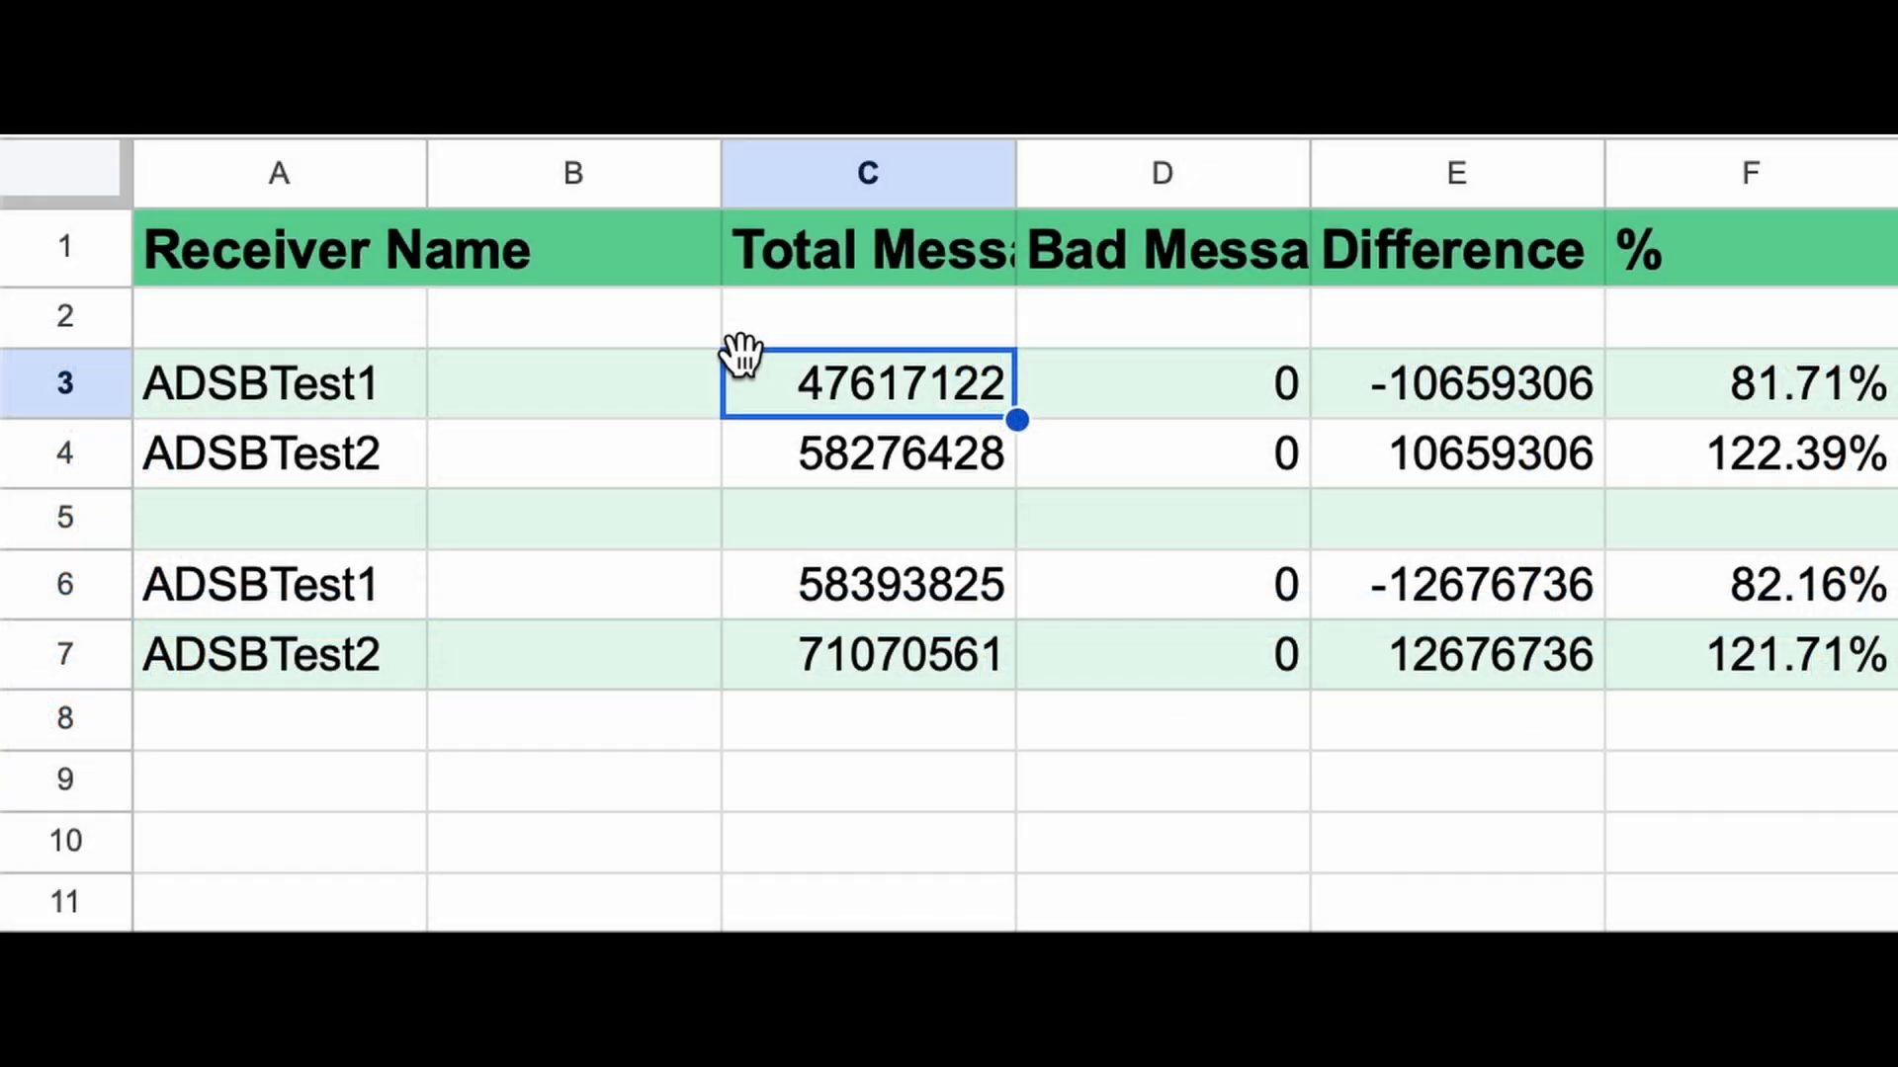
{"action": "mouse_move", "coordinate": [617, 558]}
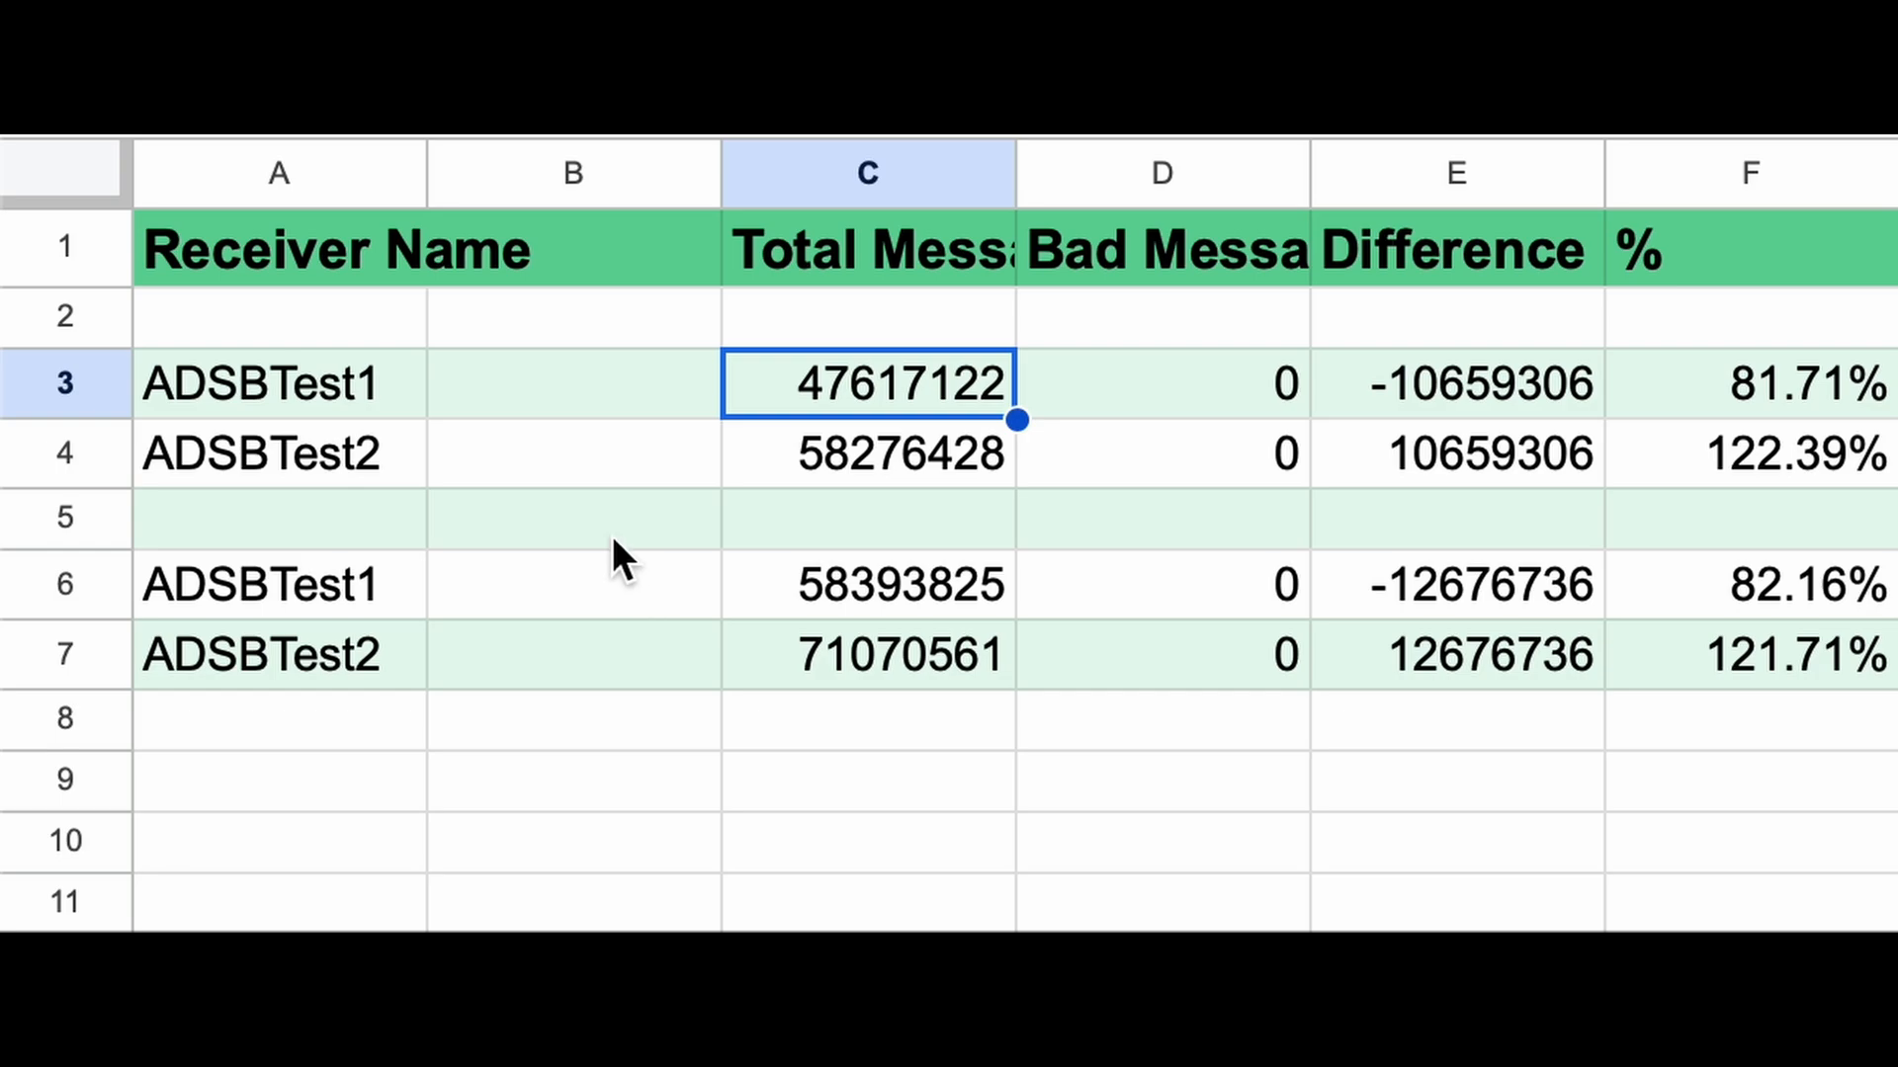
{"action": "mouse_move", "coordinate": [949, 498]}
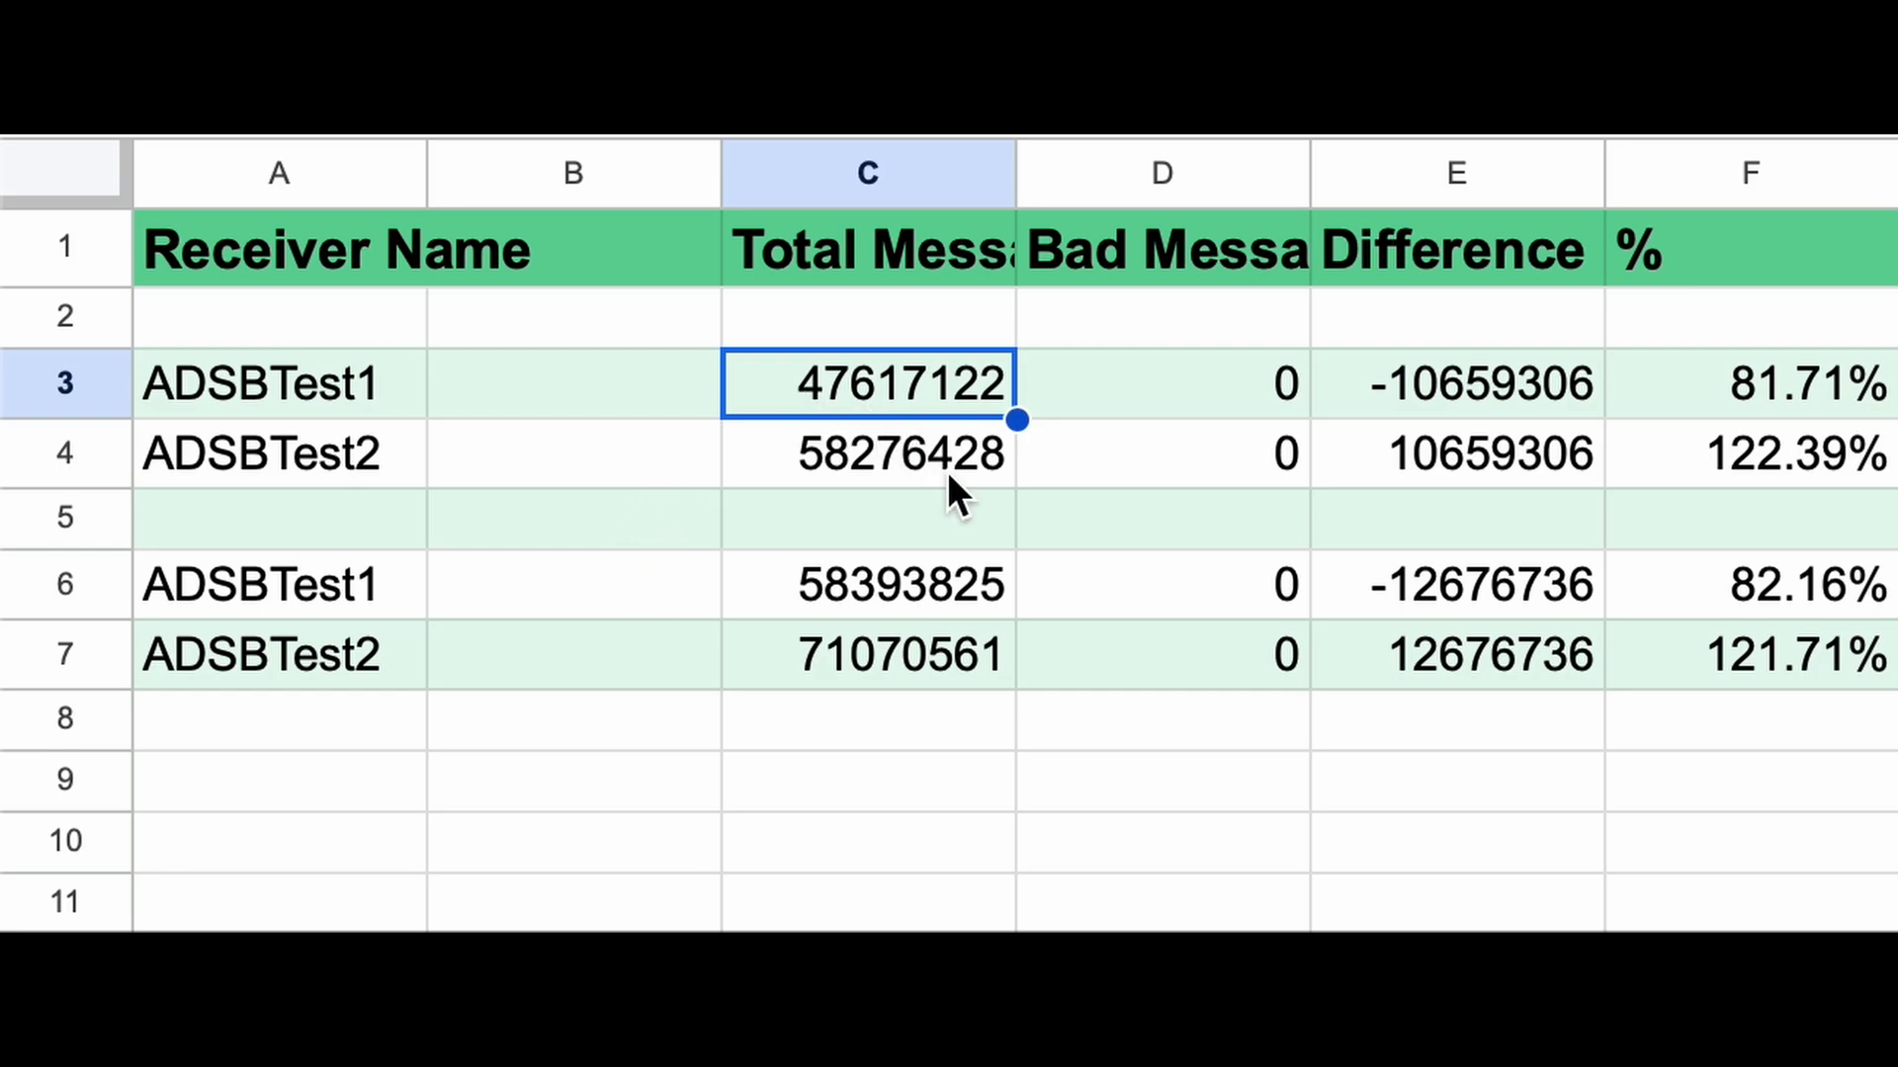
{"action": "mouse_move", "coordinate": [838, 431]}
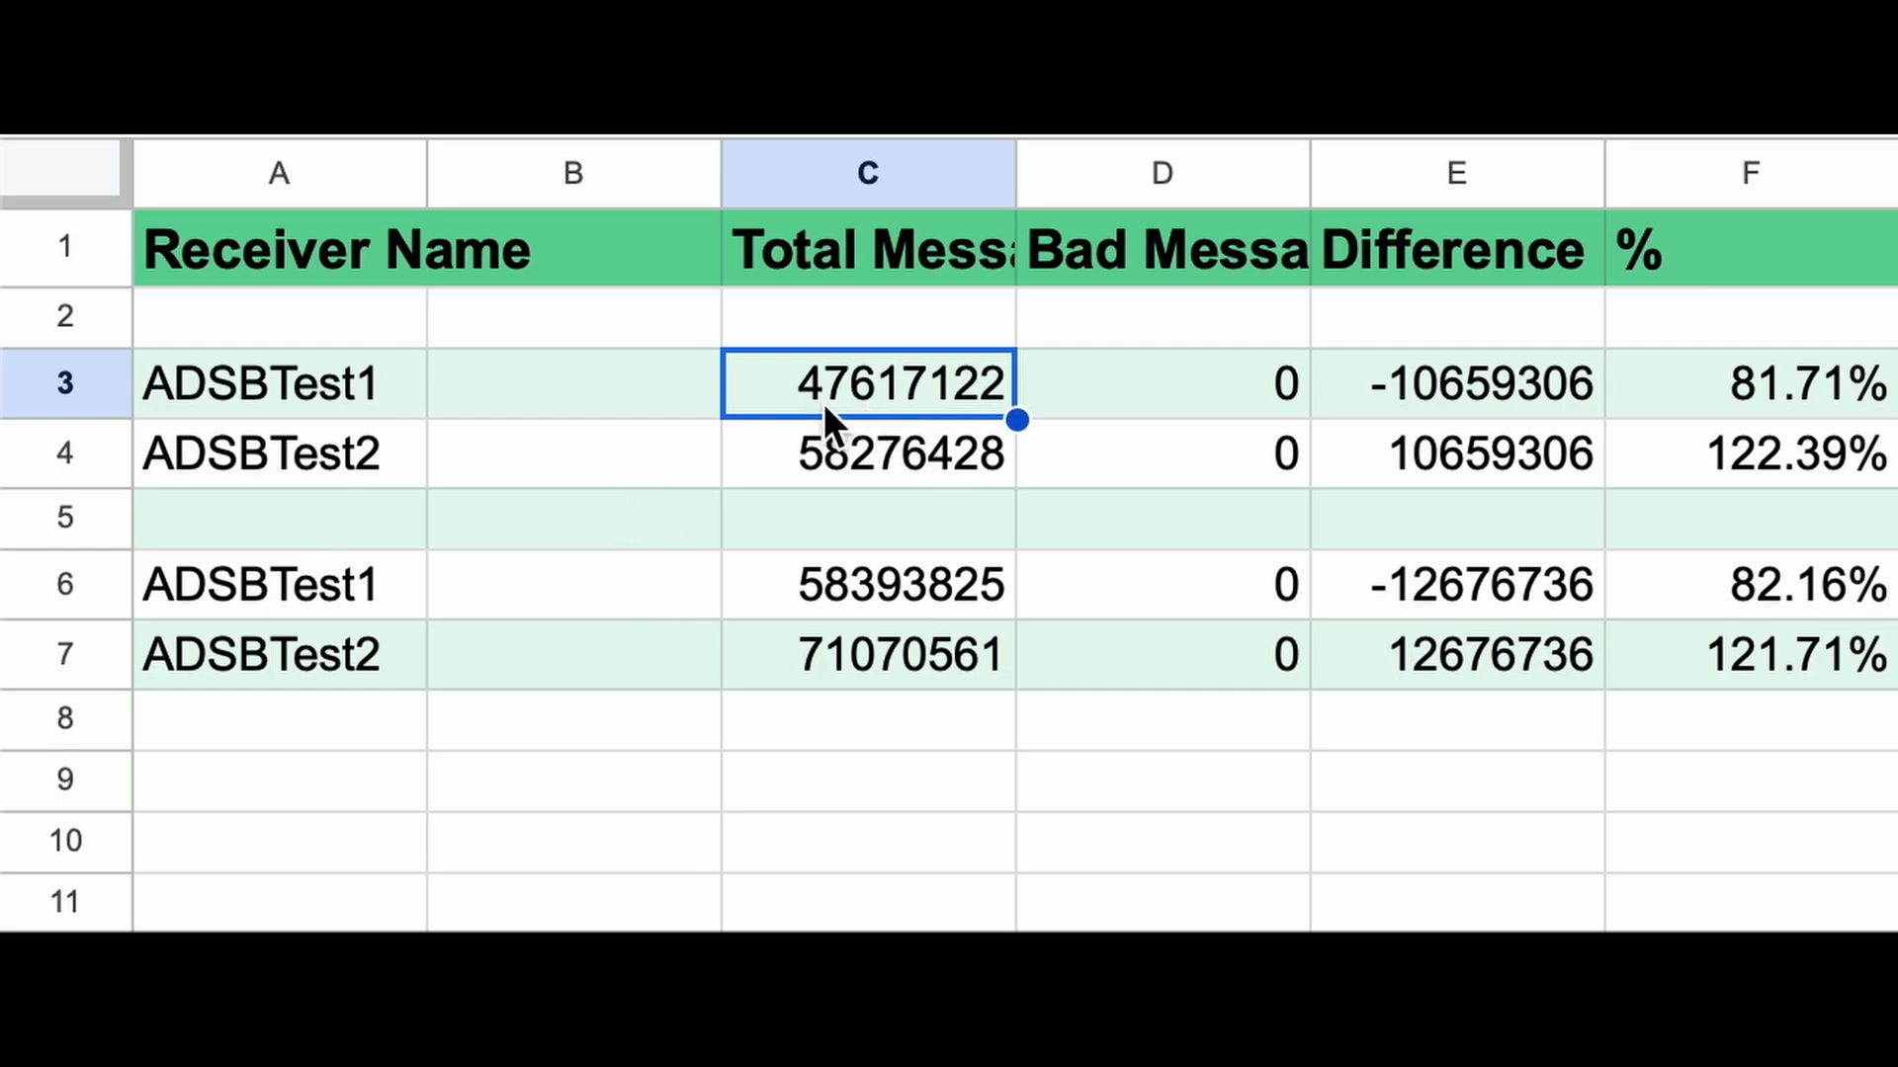
{"action": "mouse_move", "coordinate": [678, 423]}
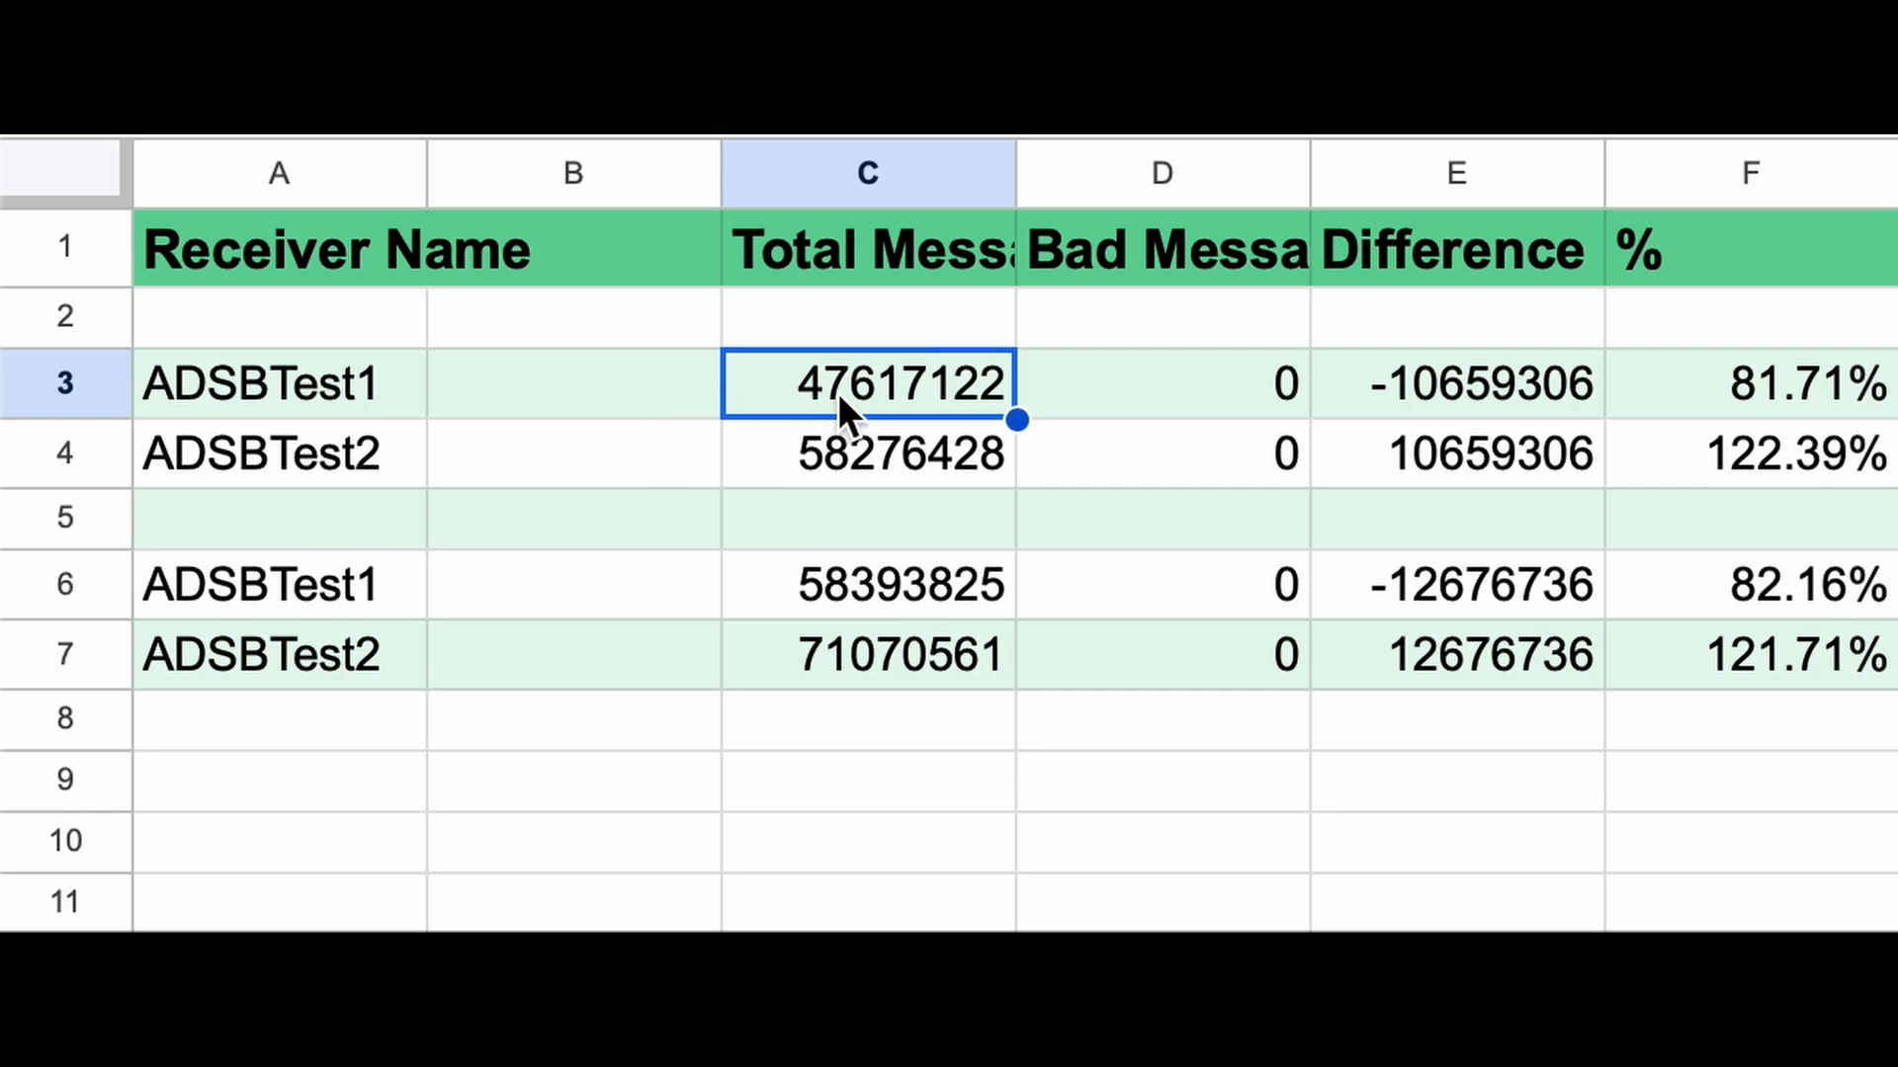
{"action": "mouse_move", "coordinate": [870, 420]}
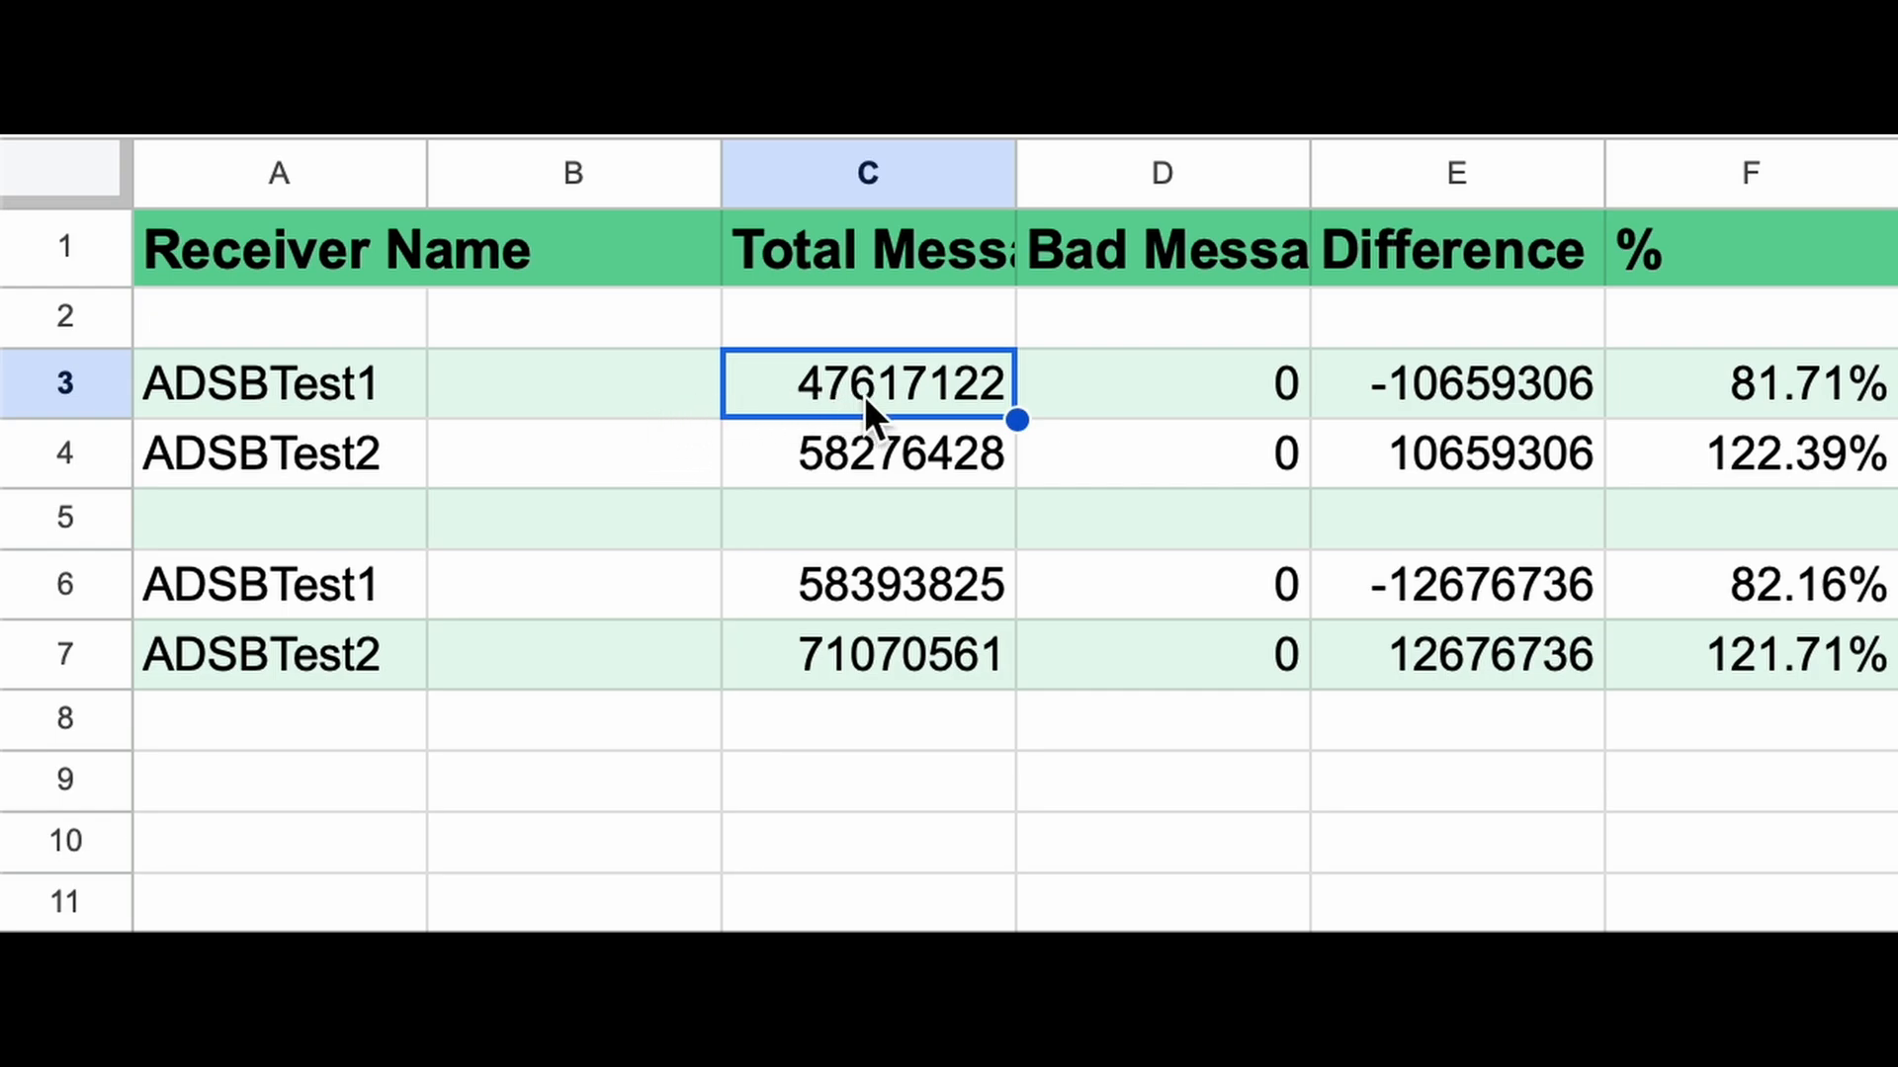
{"action": "left_click", "coordinate": [865, 455]}
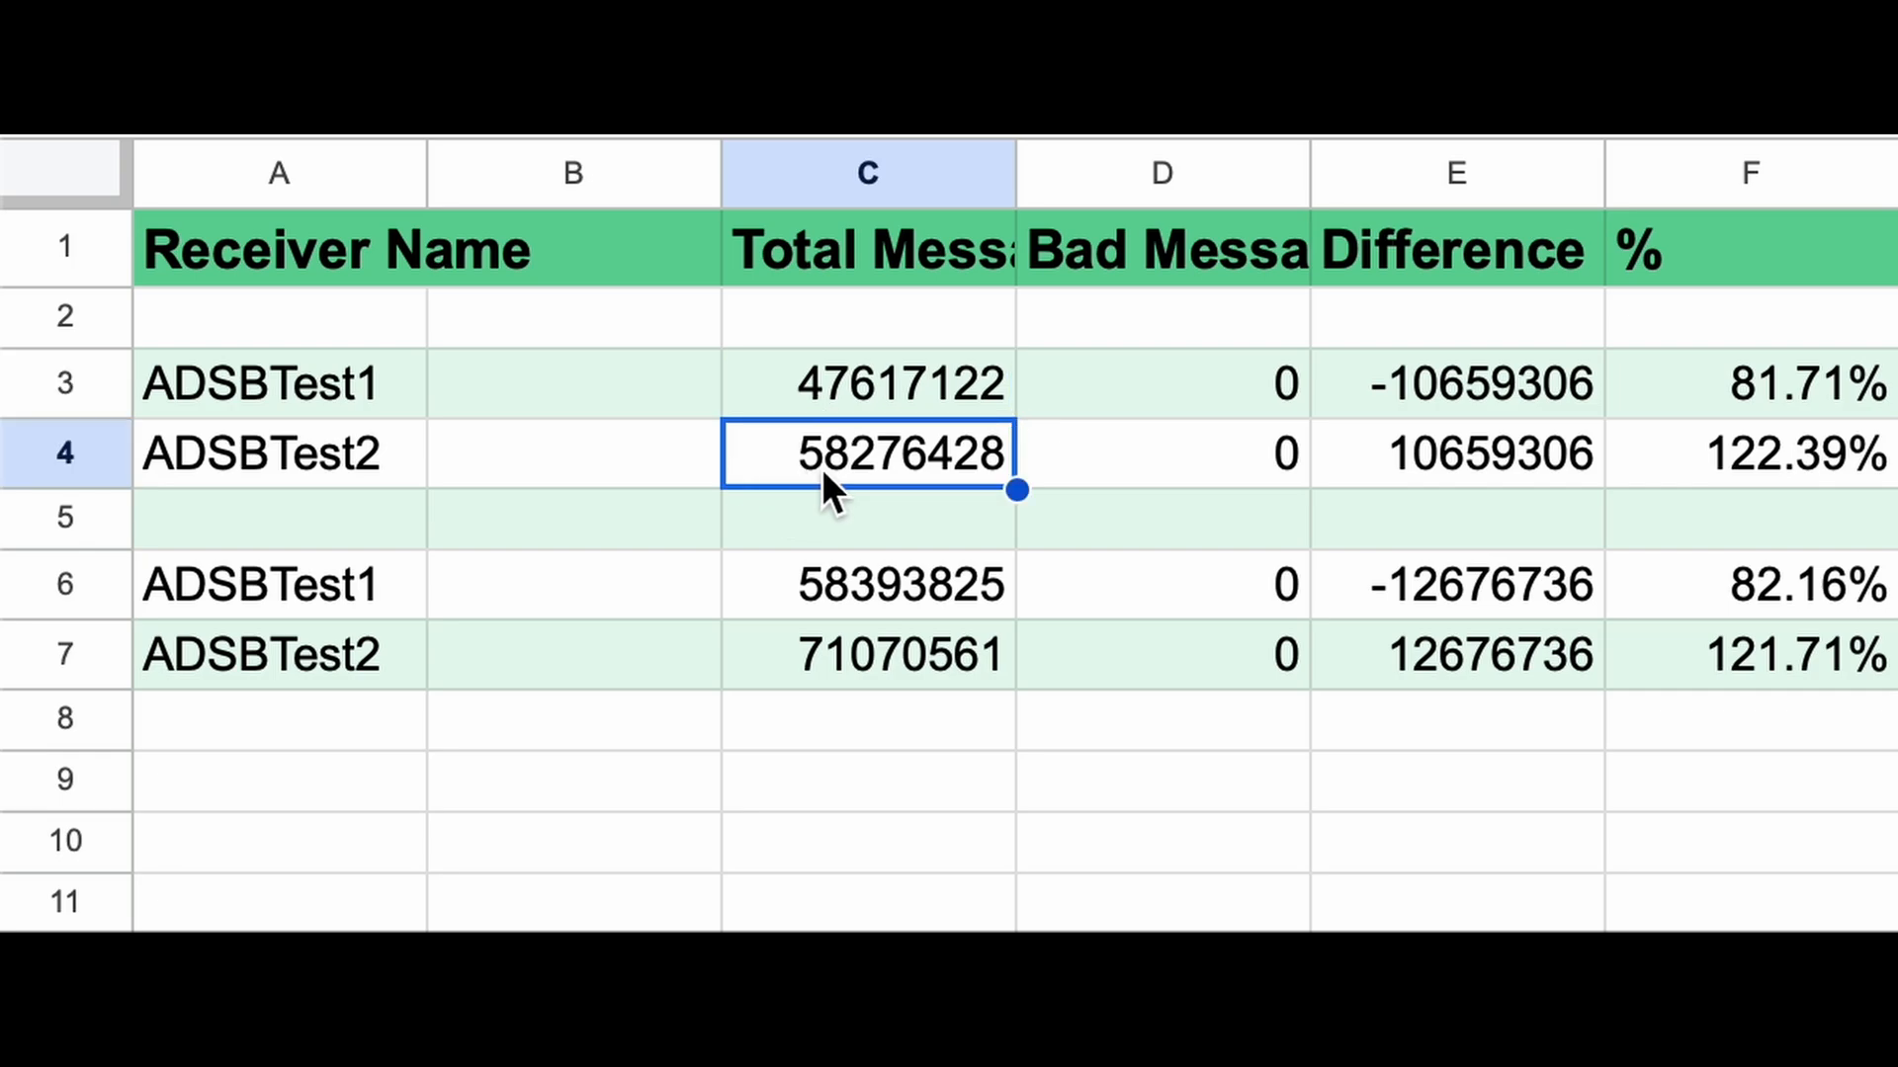
{"action": "mouse_move", "coordinate": [1439, 492]}
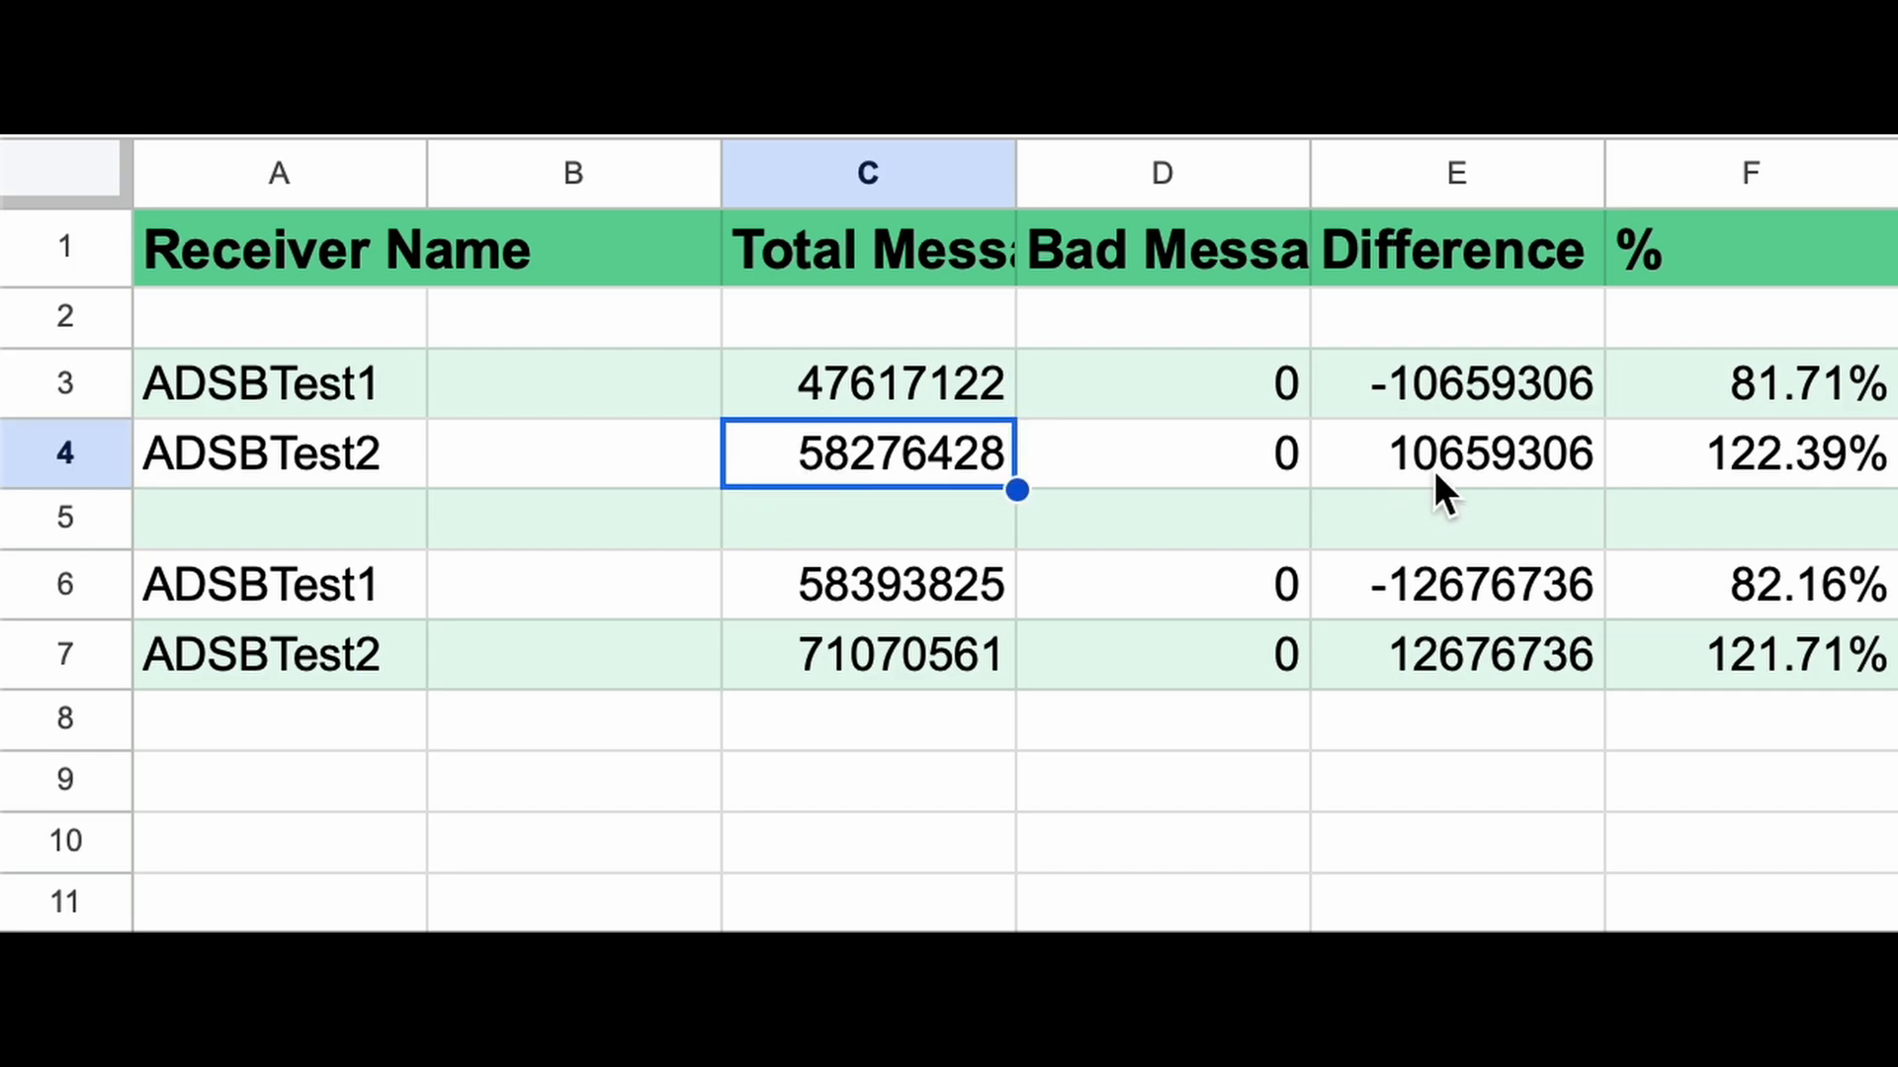
{"action": "mouse_move", "coordinate": [1470, 502]}
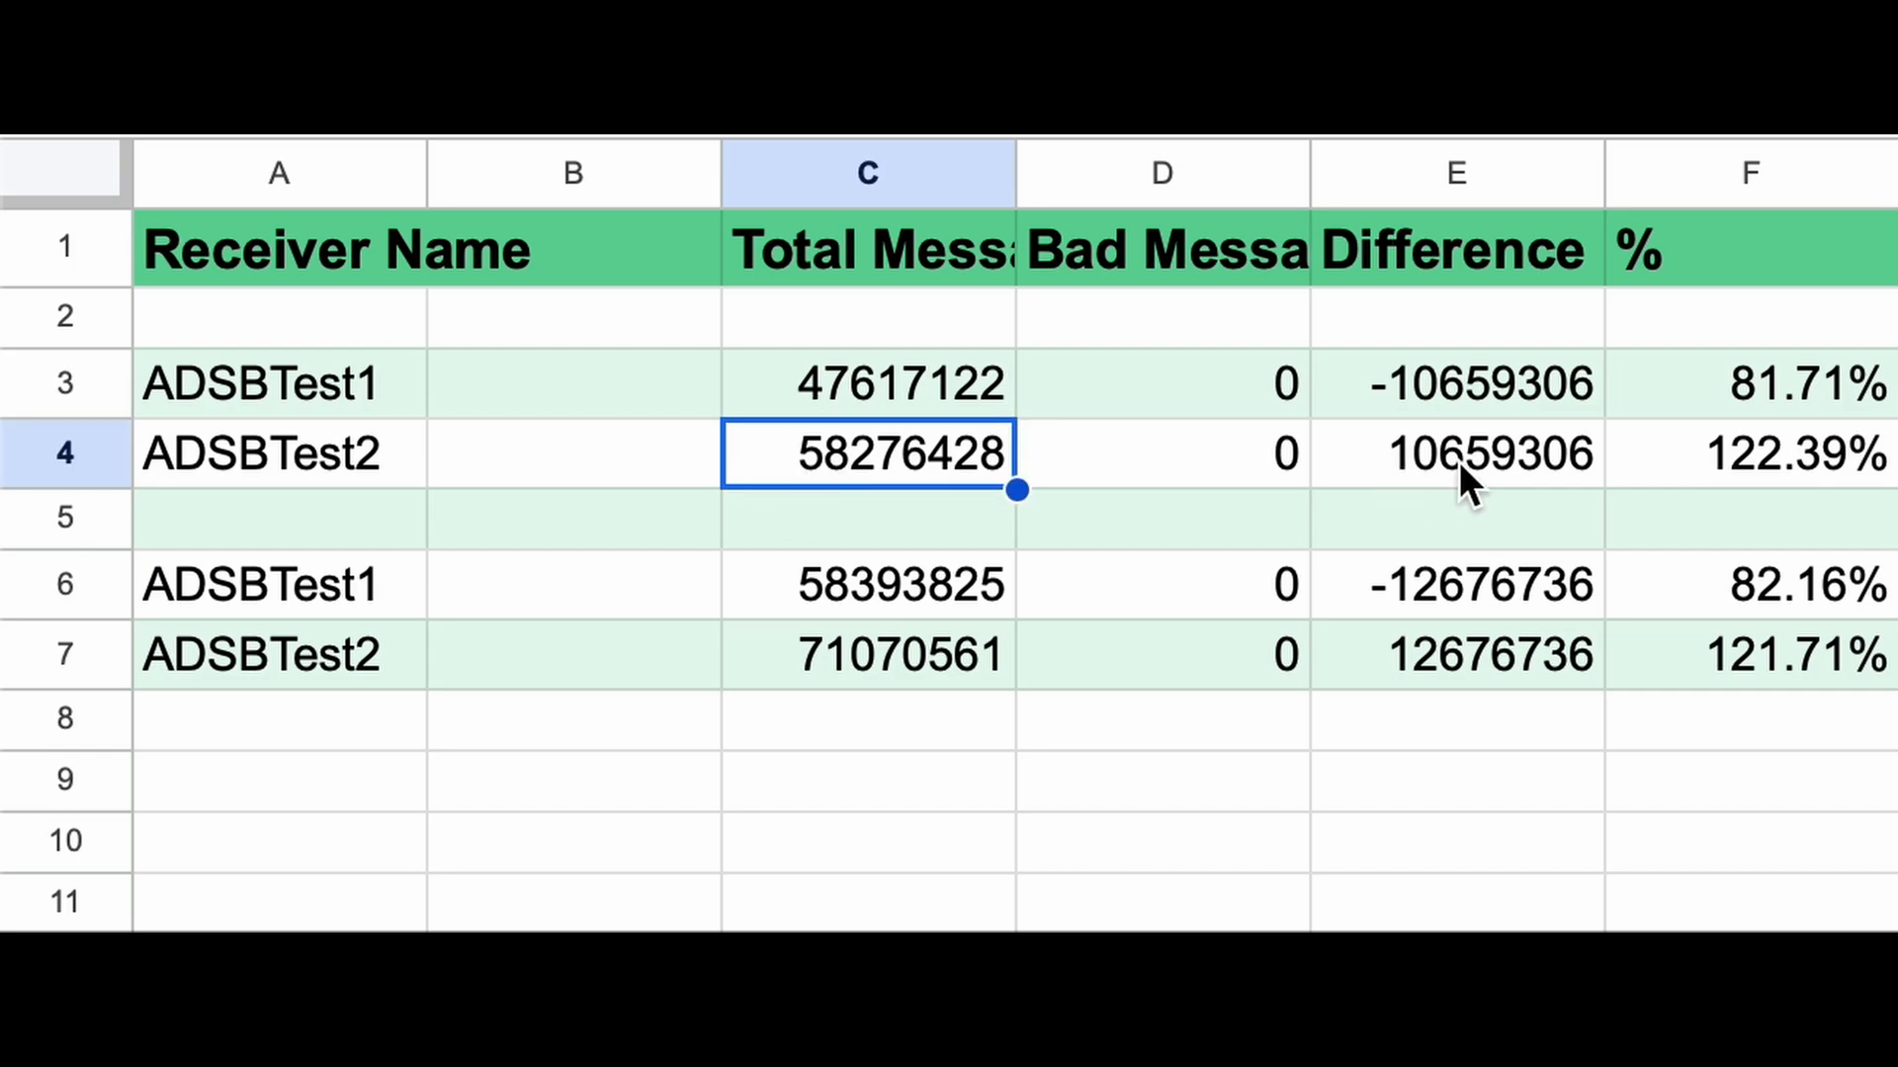
{"action": "mouse_move", "coordinate": [1791, 403]}
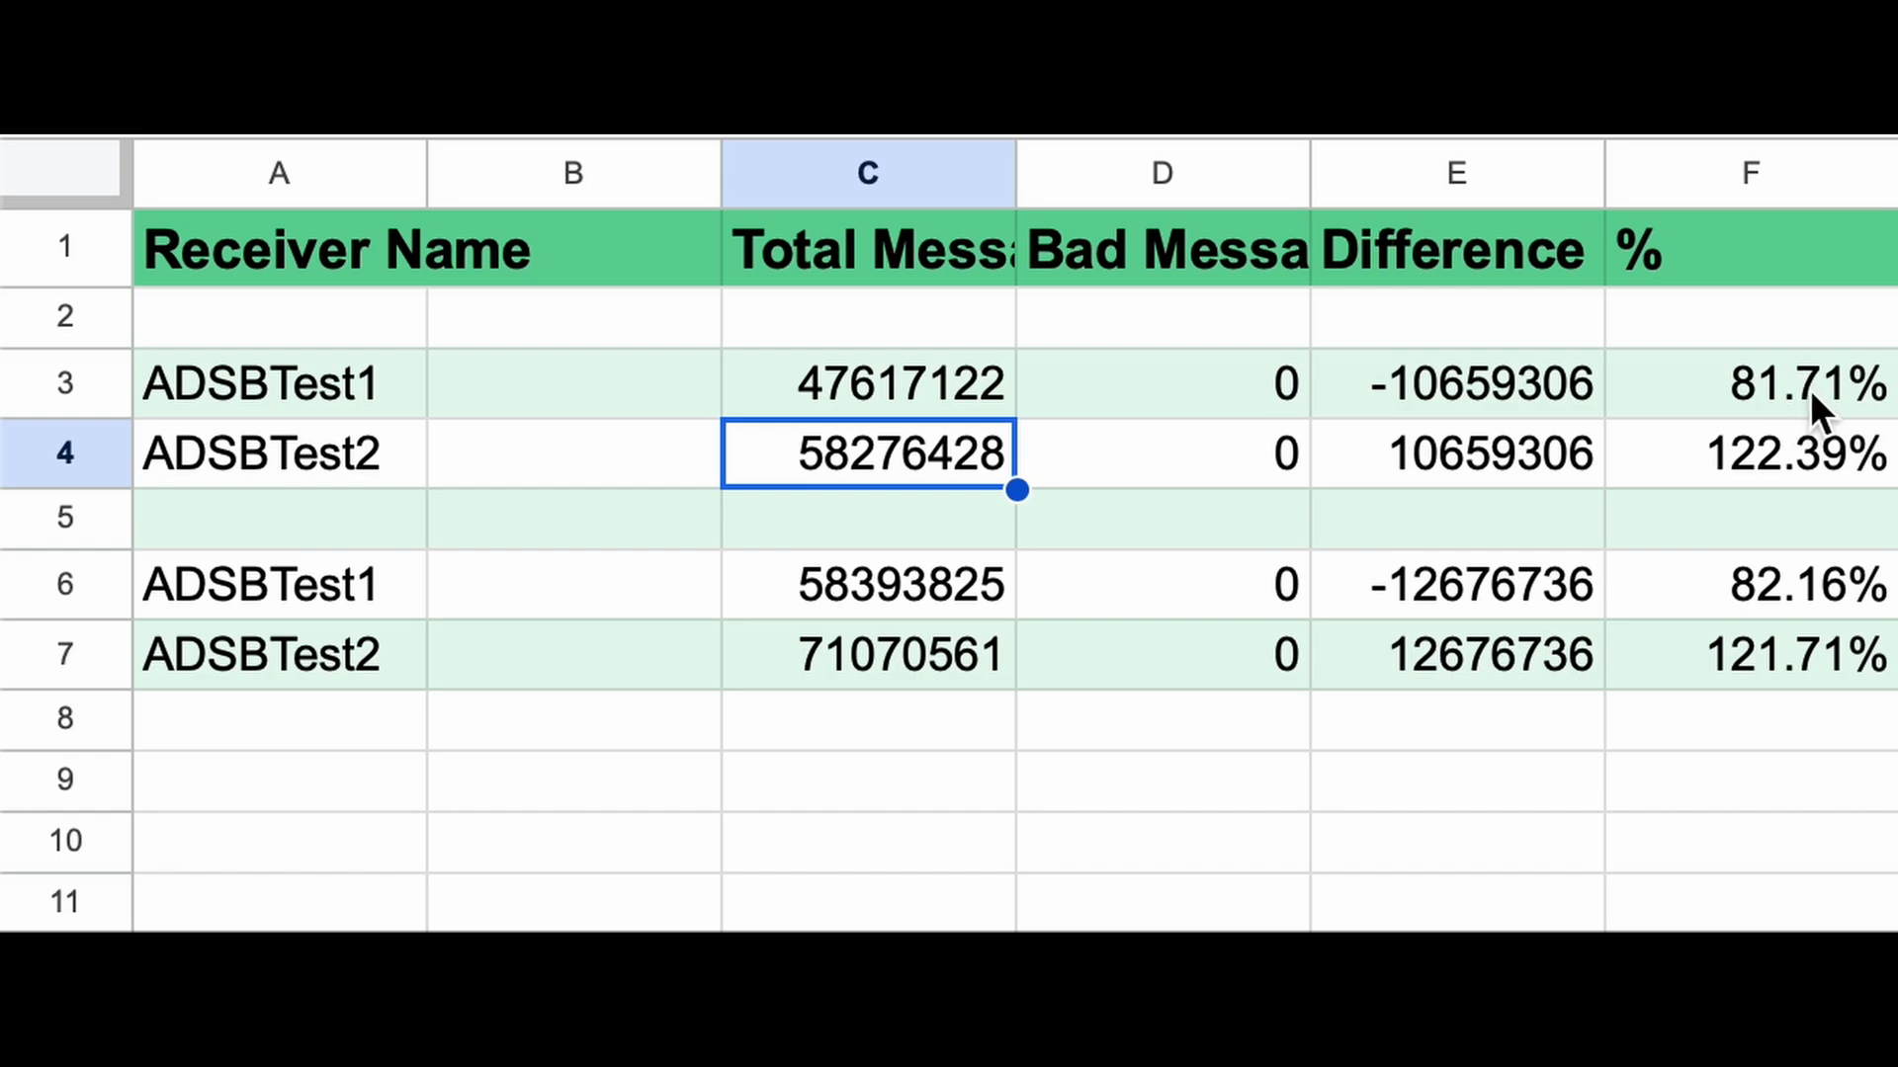
{"action": "mouse_move", "coordinate": [1787, 502]}
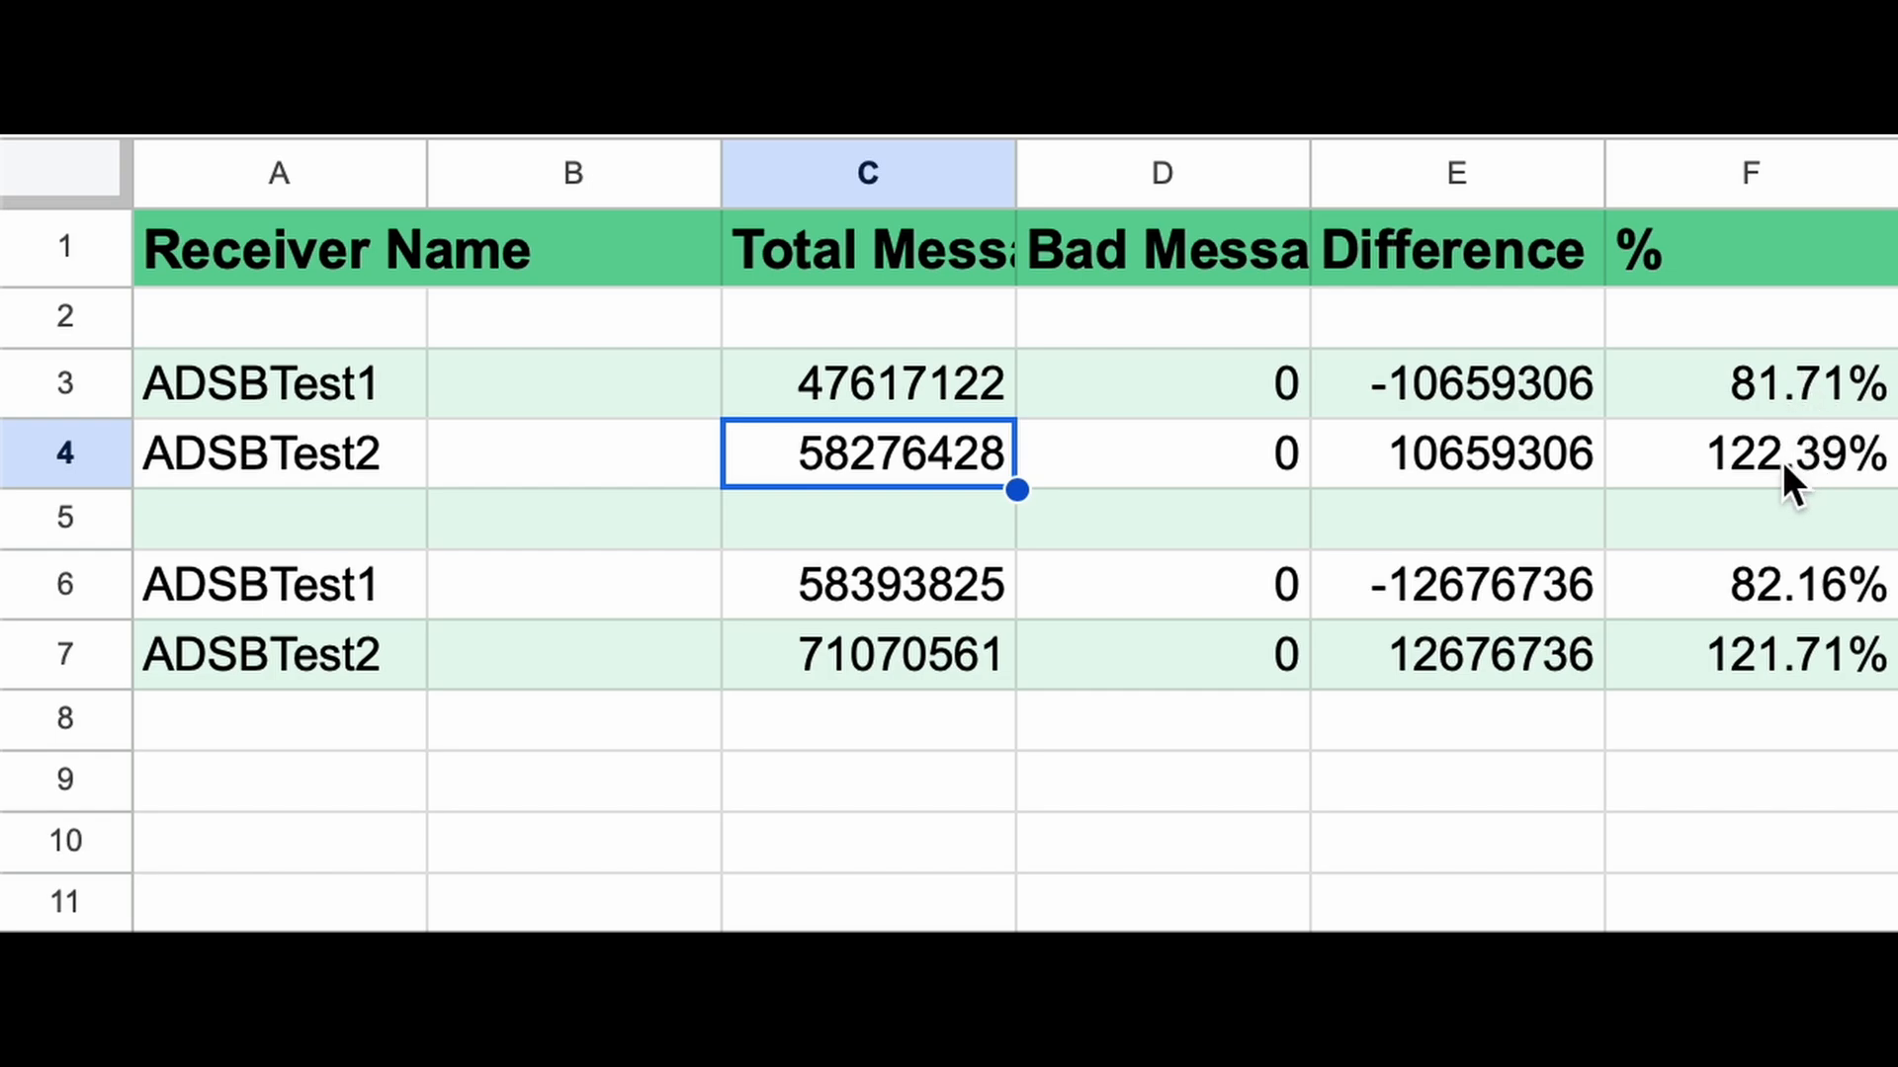
{"action": "mouse_move", "coordinate": [1838, 498]}
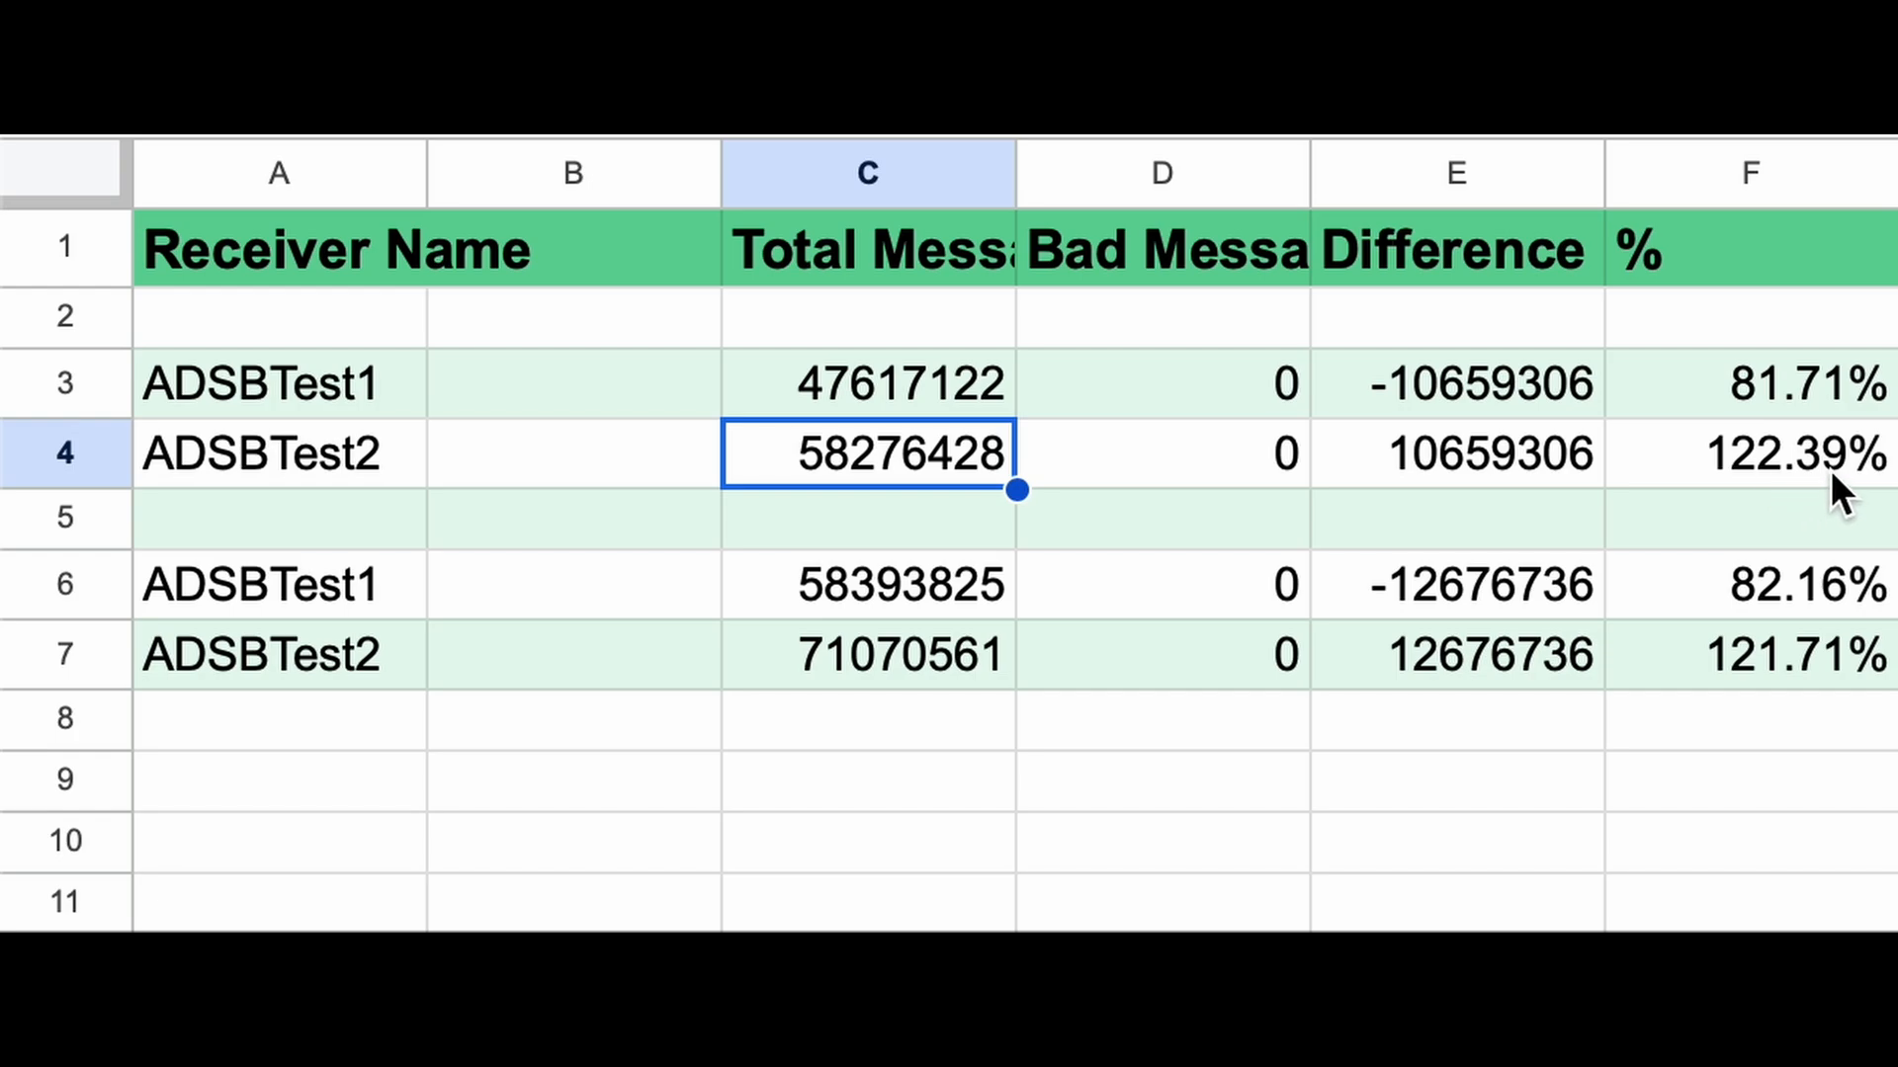
{"action": "left_click", "coordinate": [866, 585]}
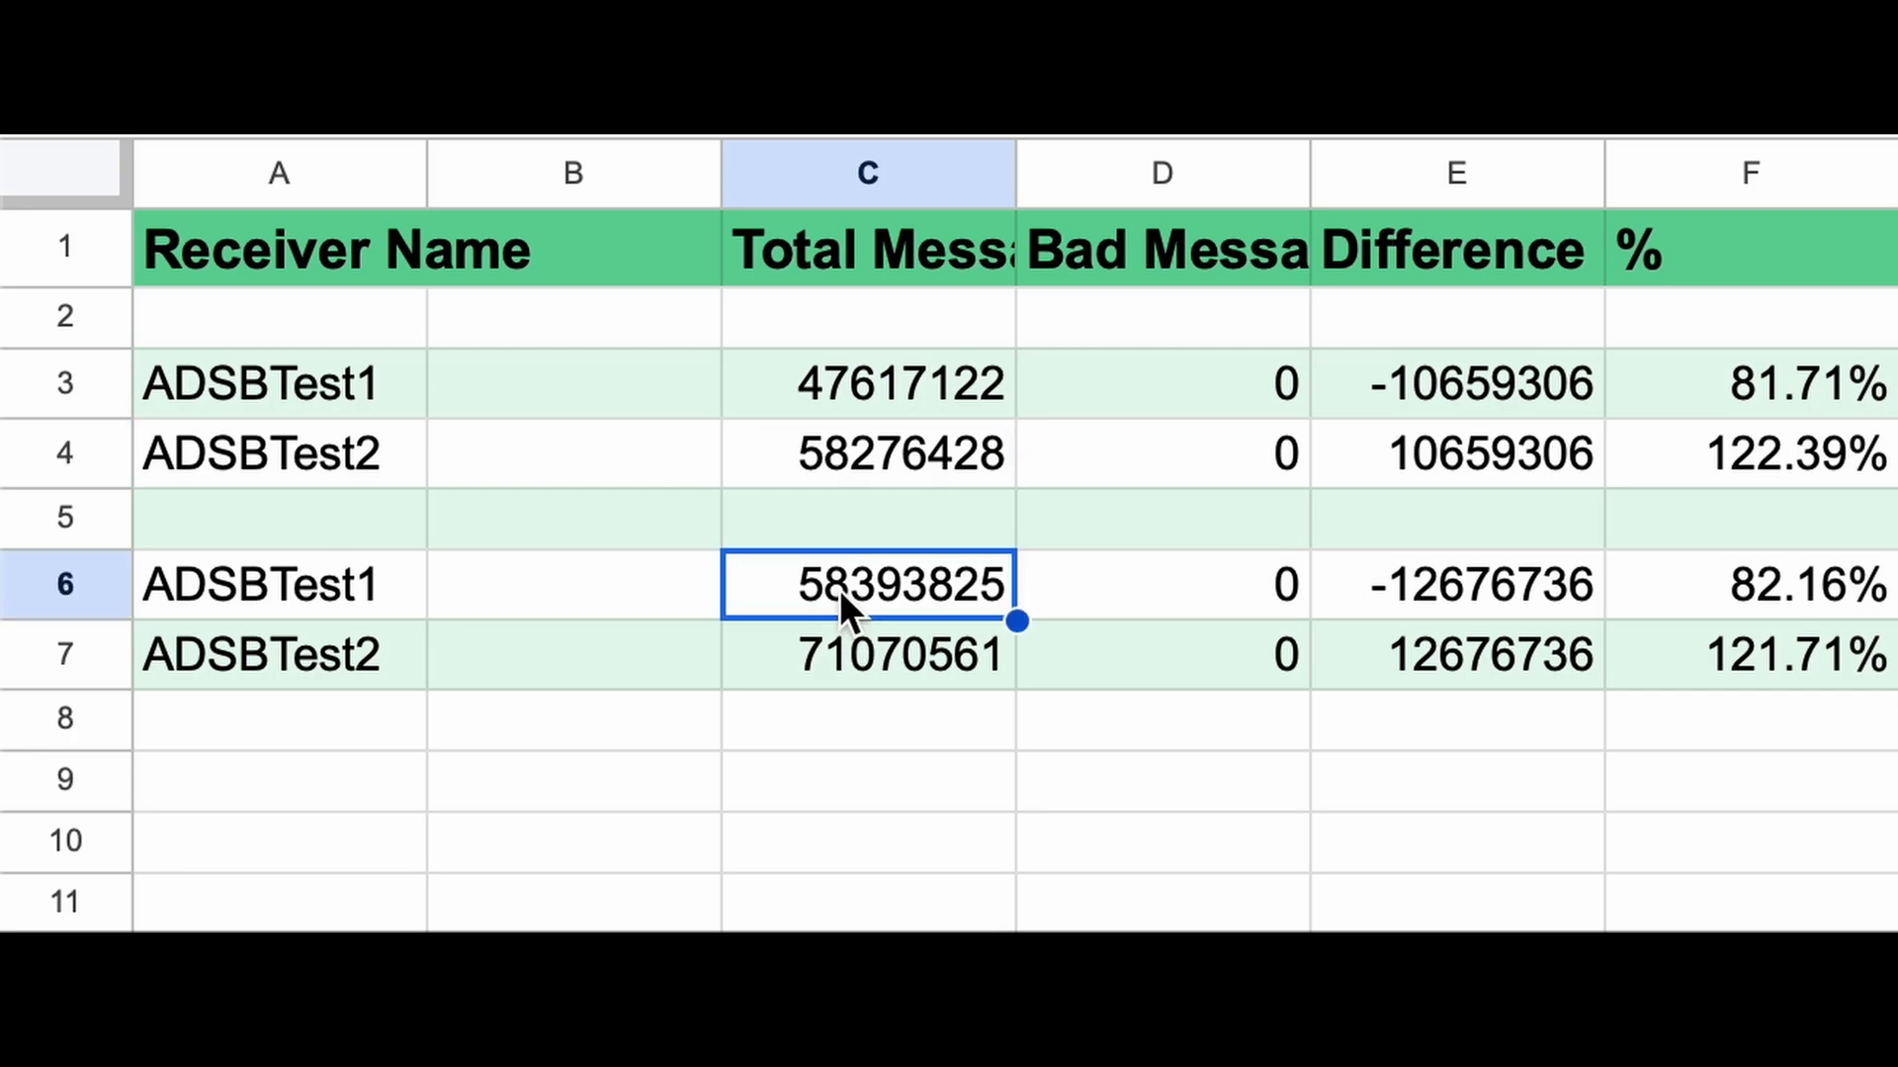
{"action": "mouse_move", "coordinate": [866, 640]}
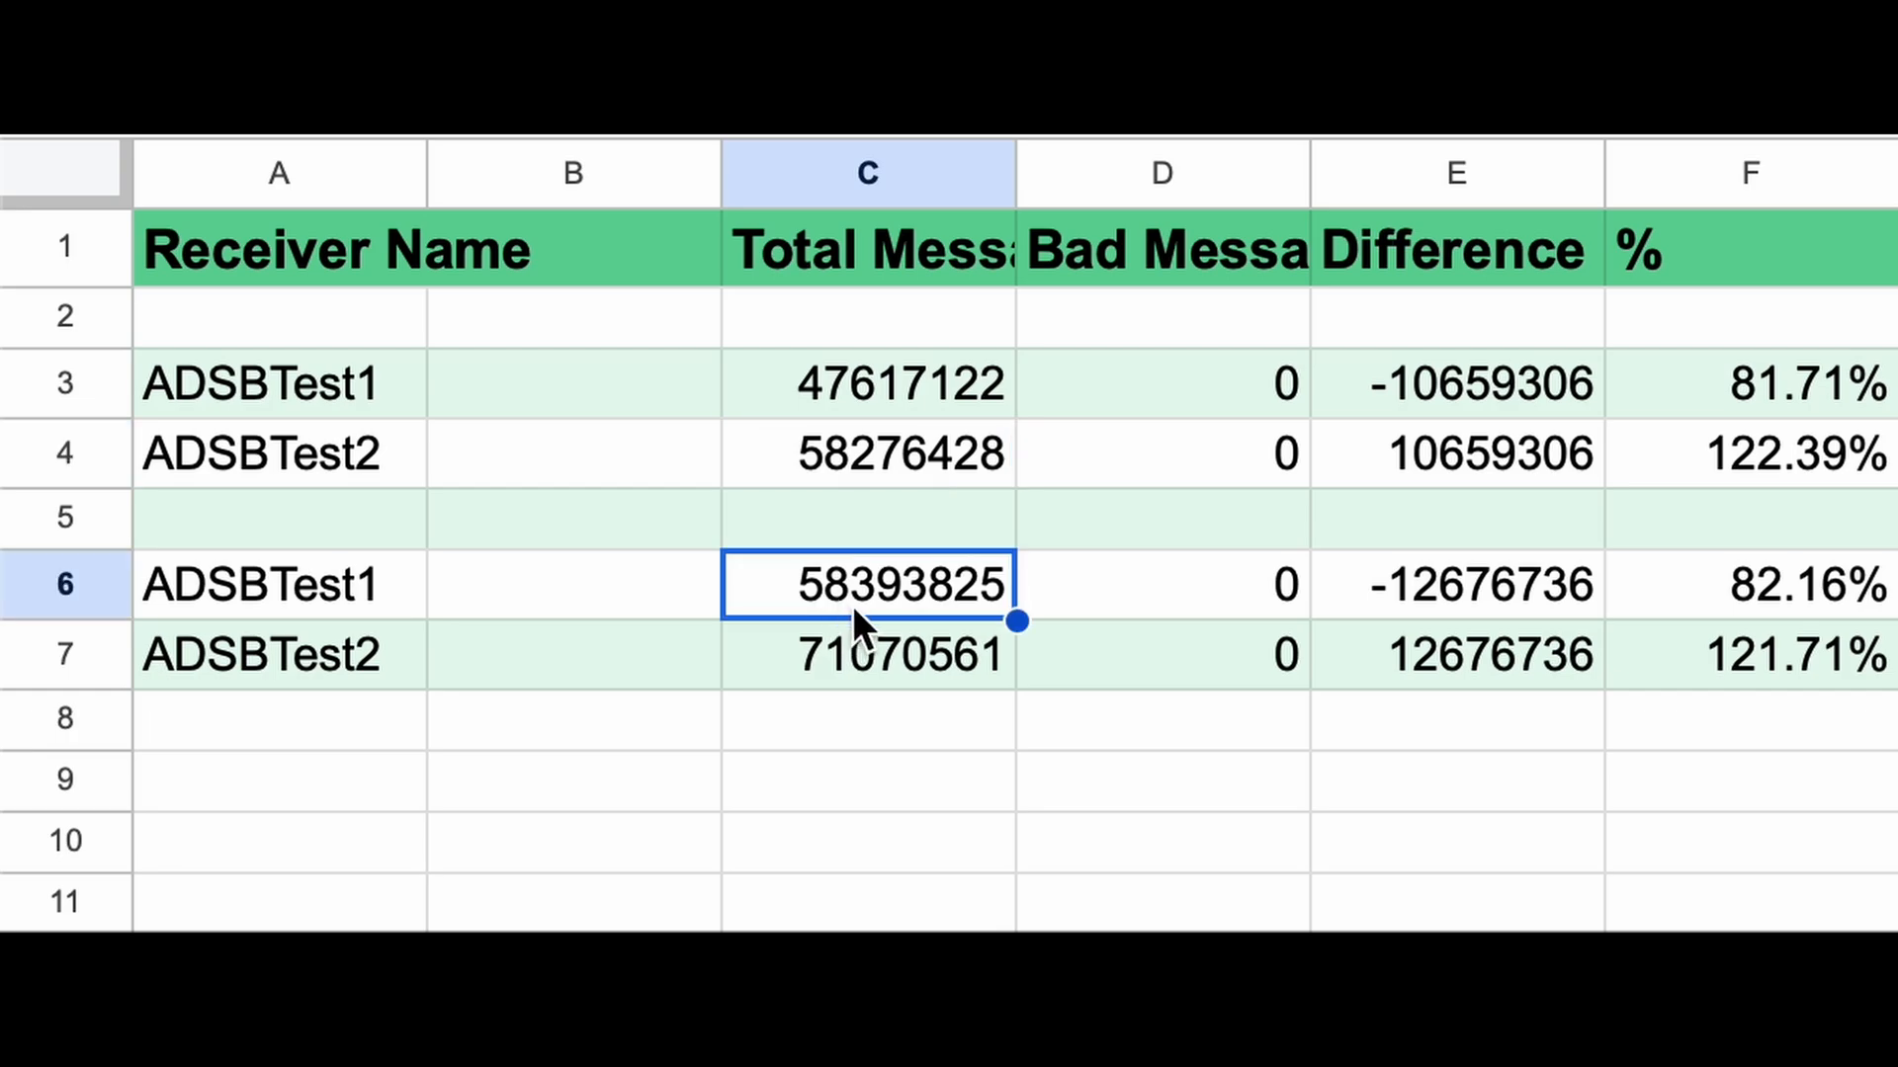
{"action": "mouse_move", "coordinate": [823, 703]}
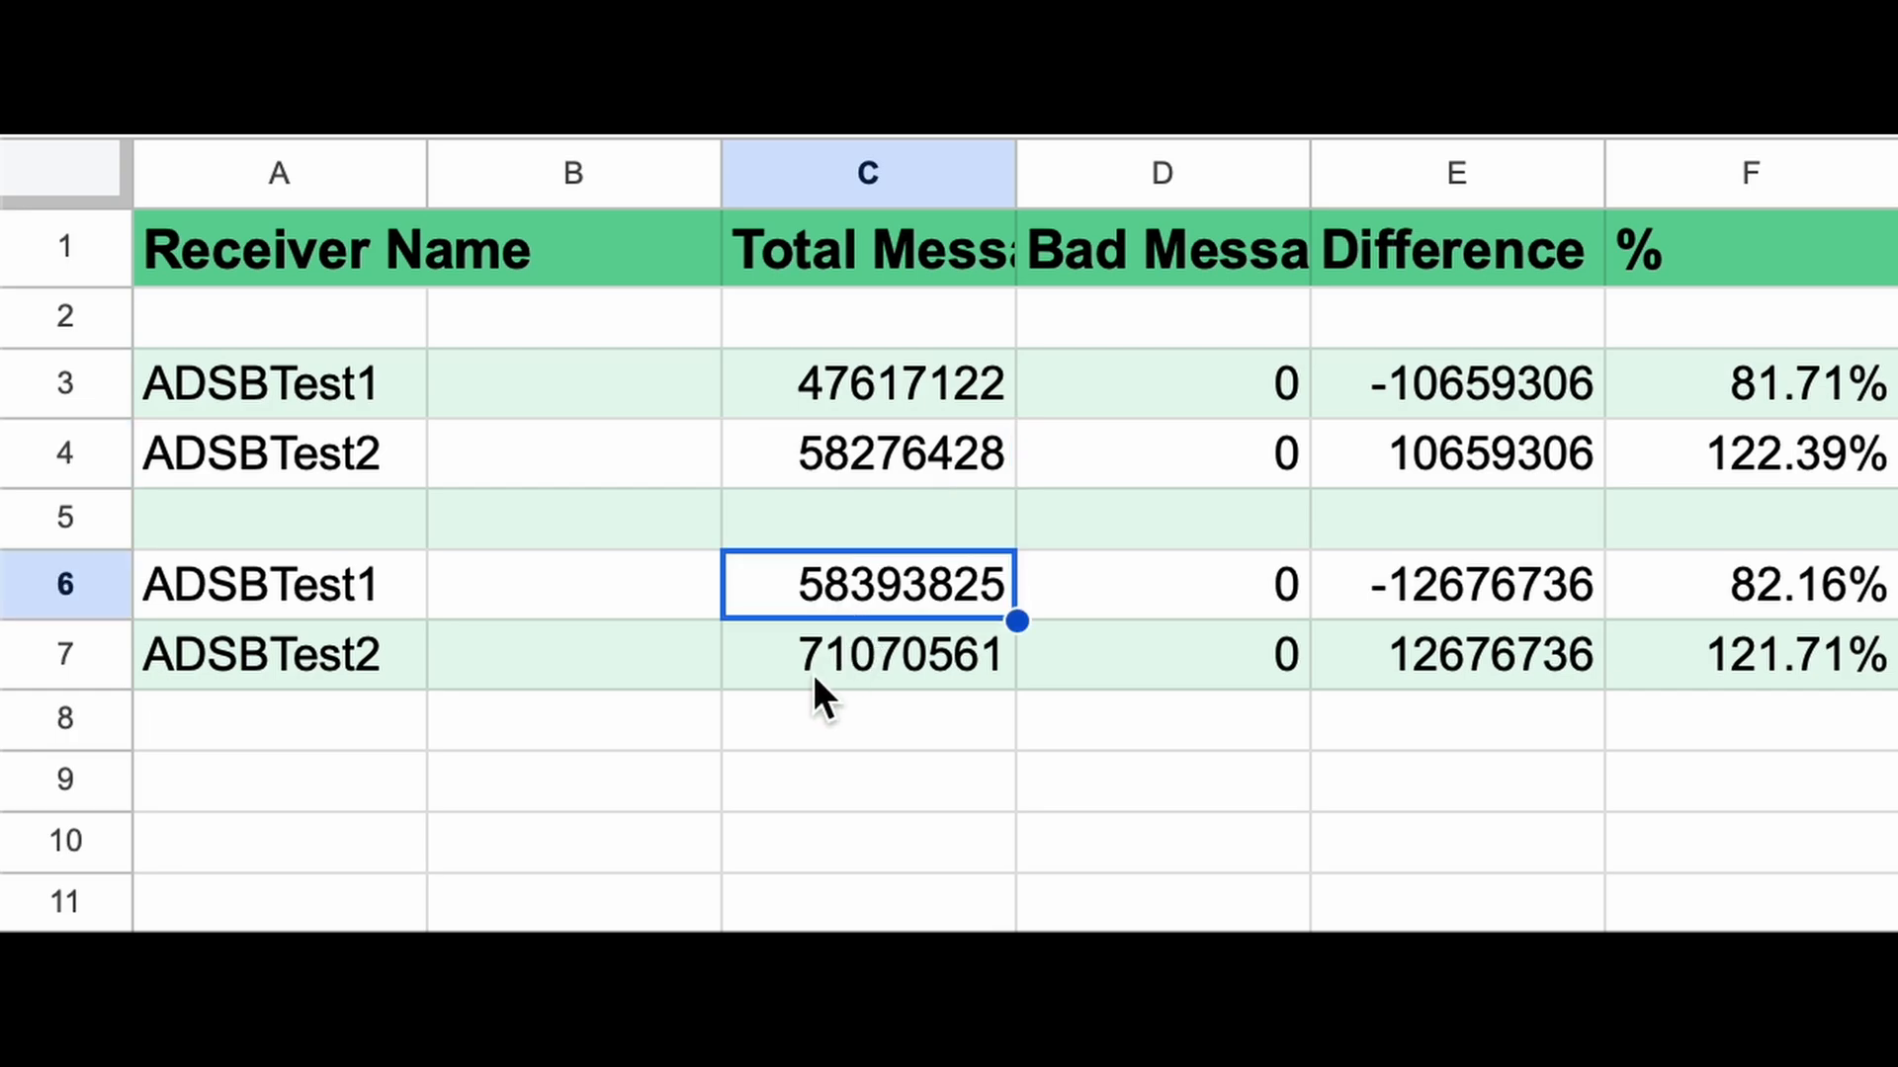
{"action": "left_click", "coordinate": [866, 654]}
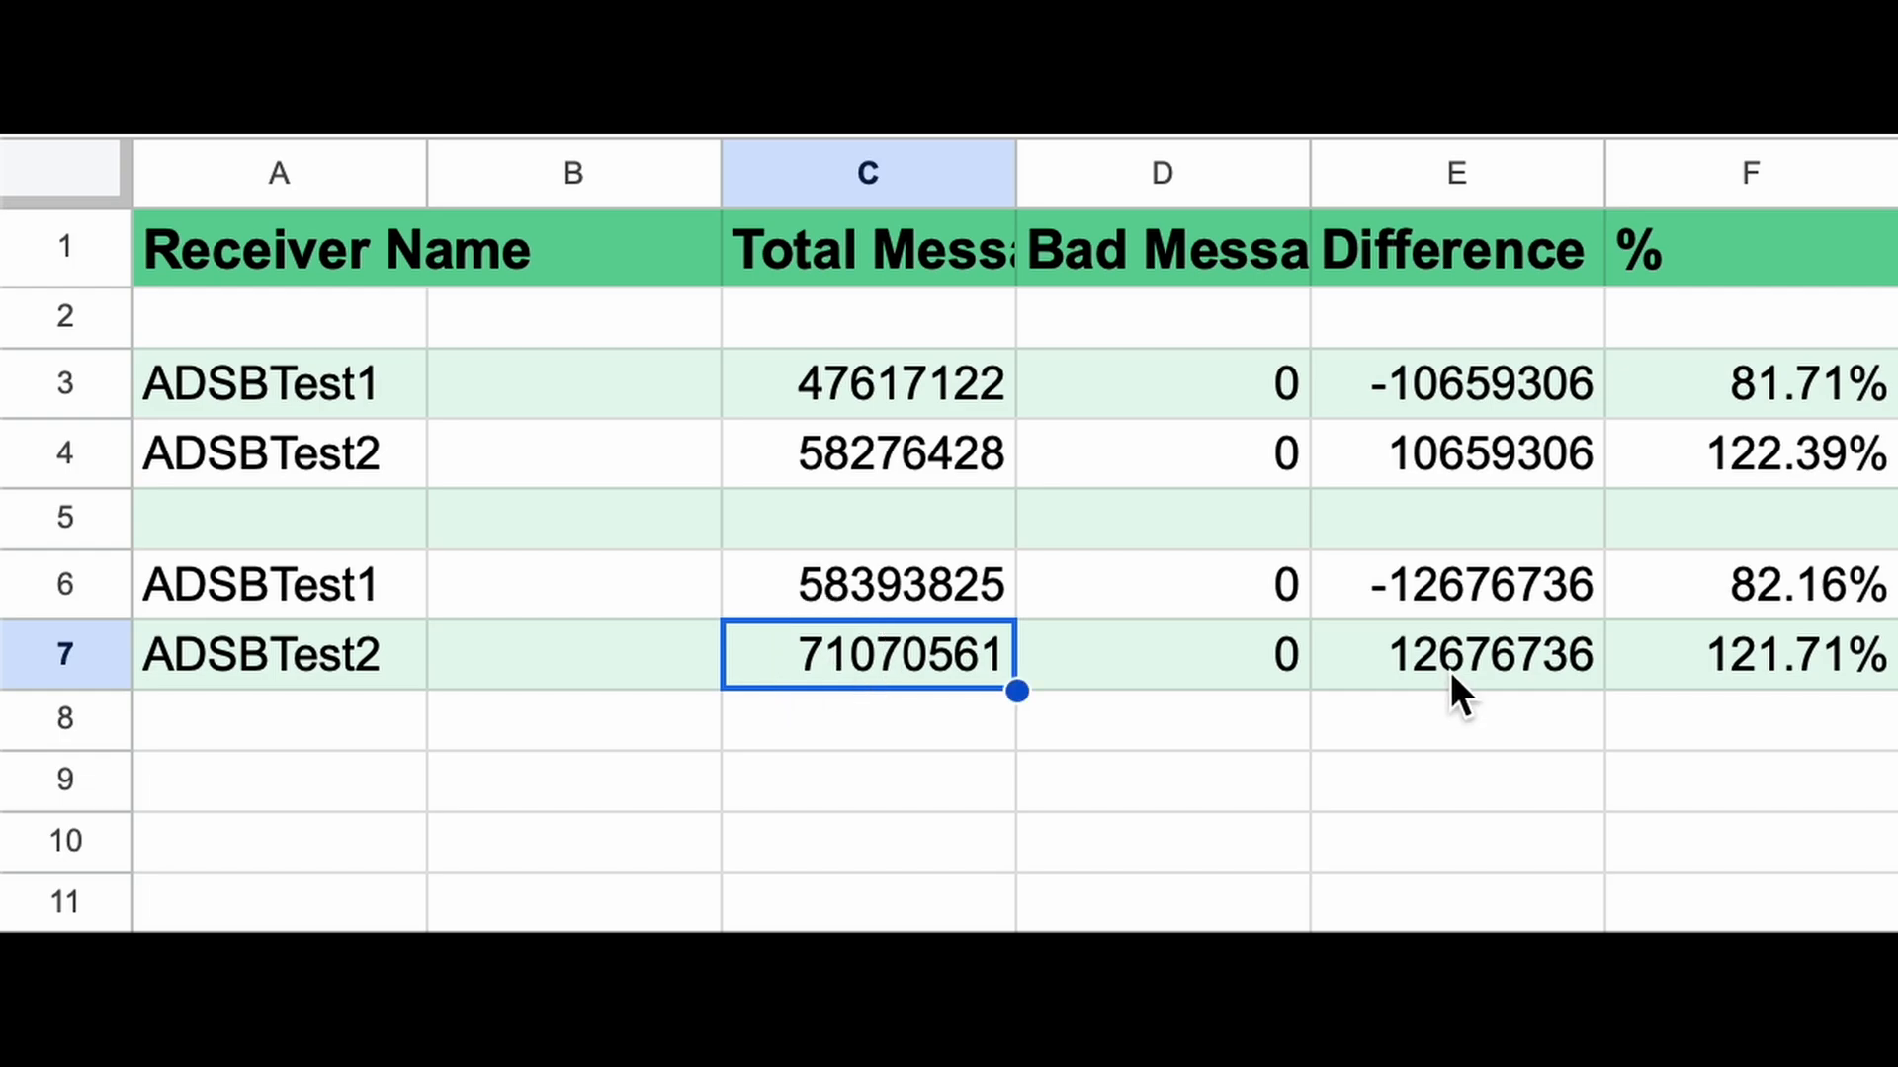
{"action": "mouse_move", "coordinate": [1799, 607]}
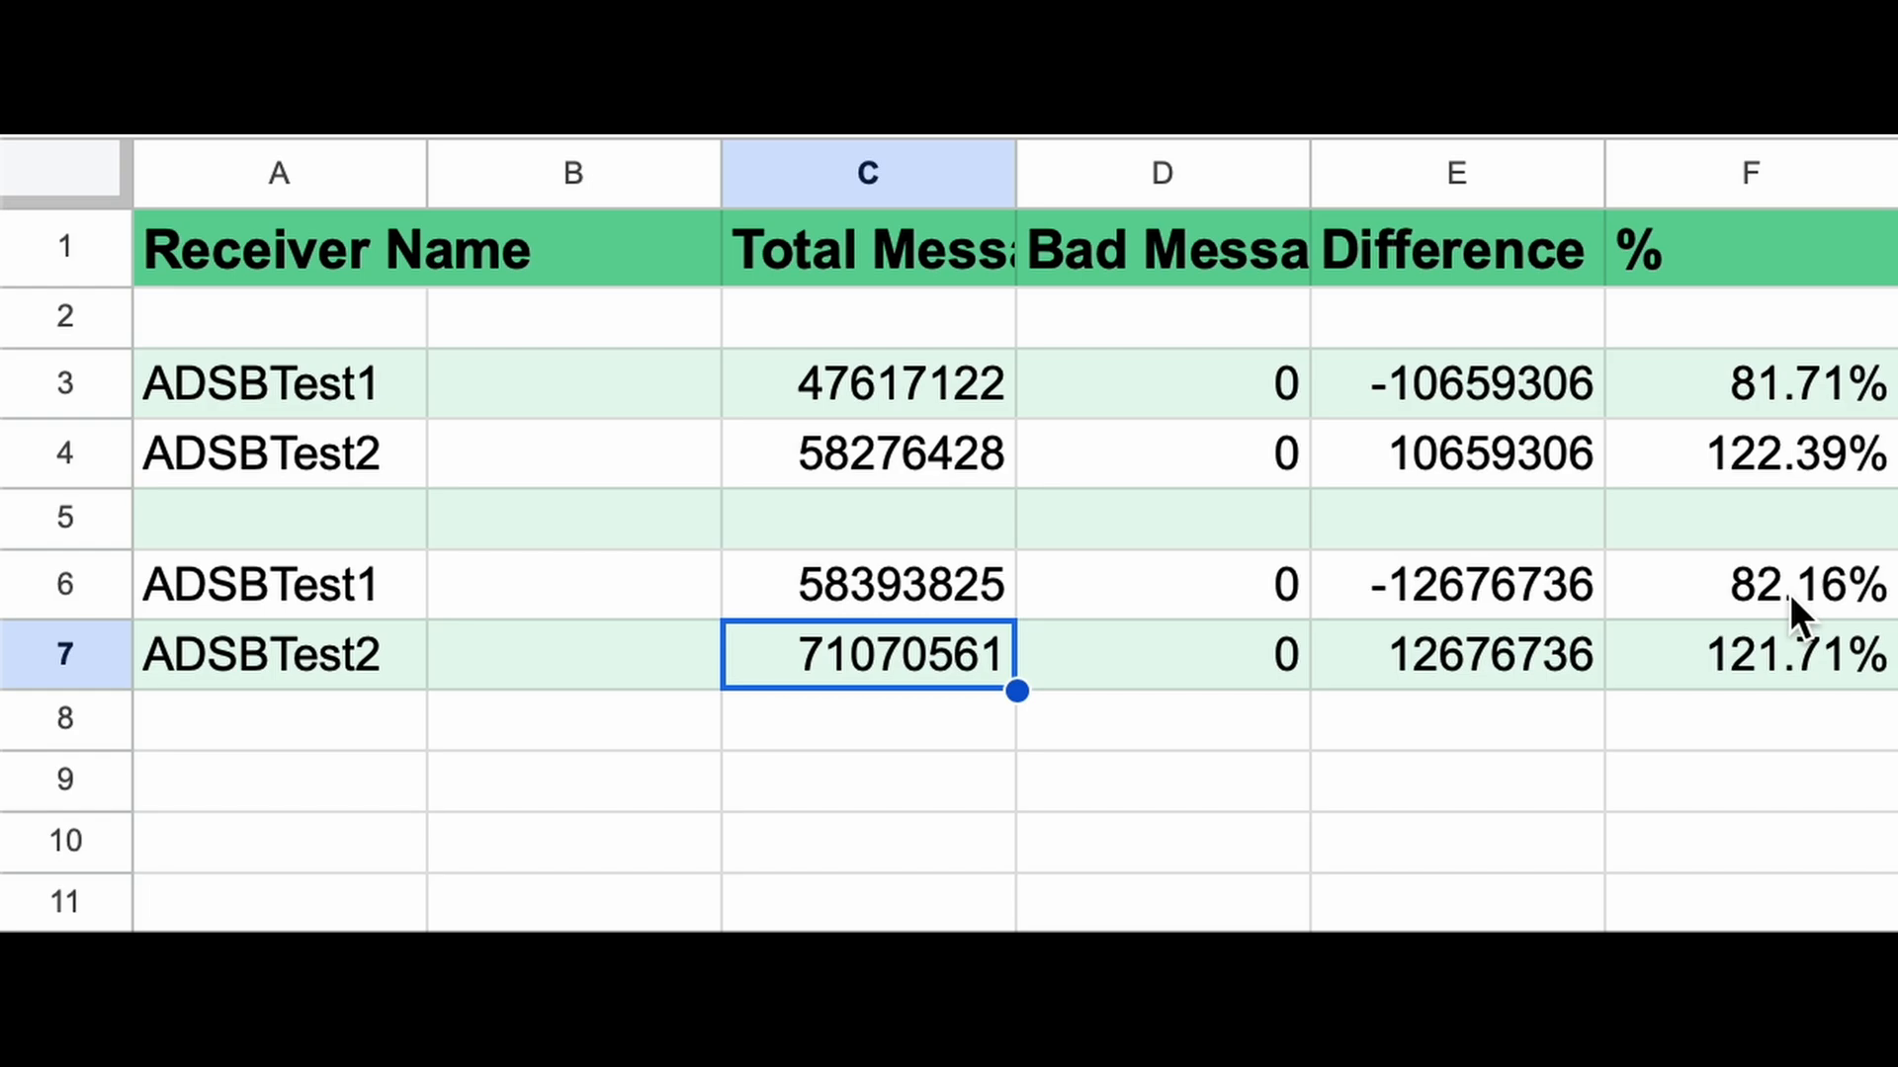
{"action": "mouse_move", "coordinate": [1764, 698]}
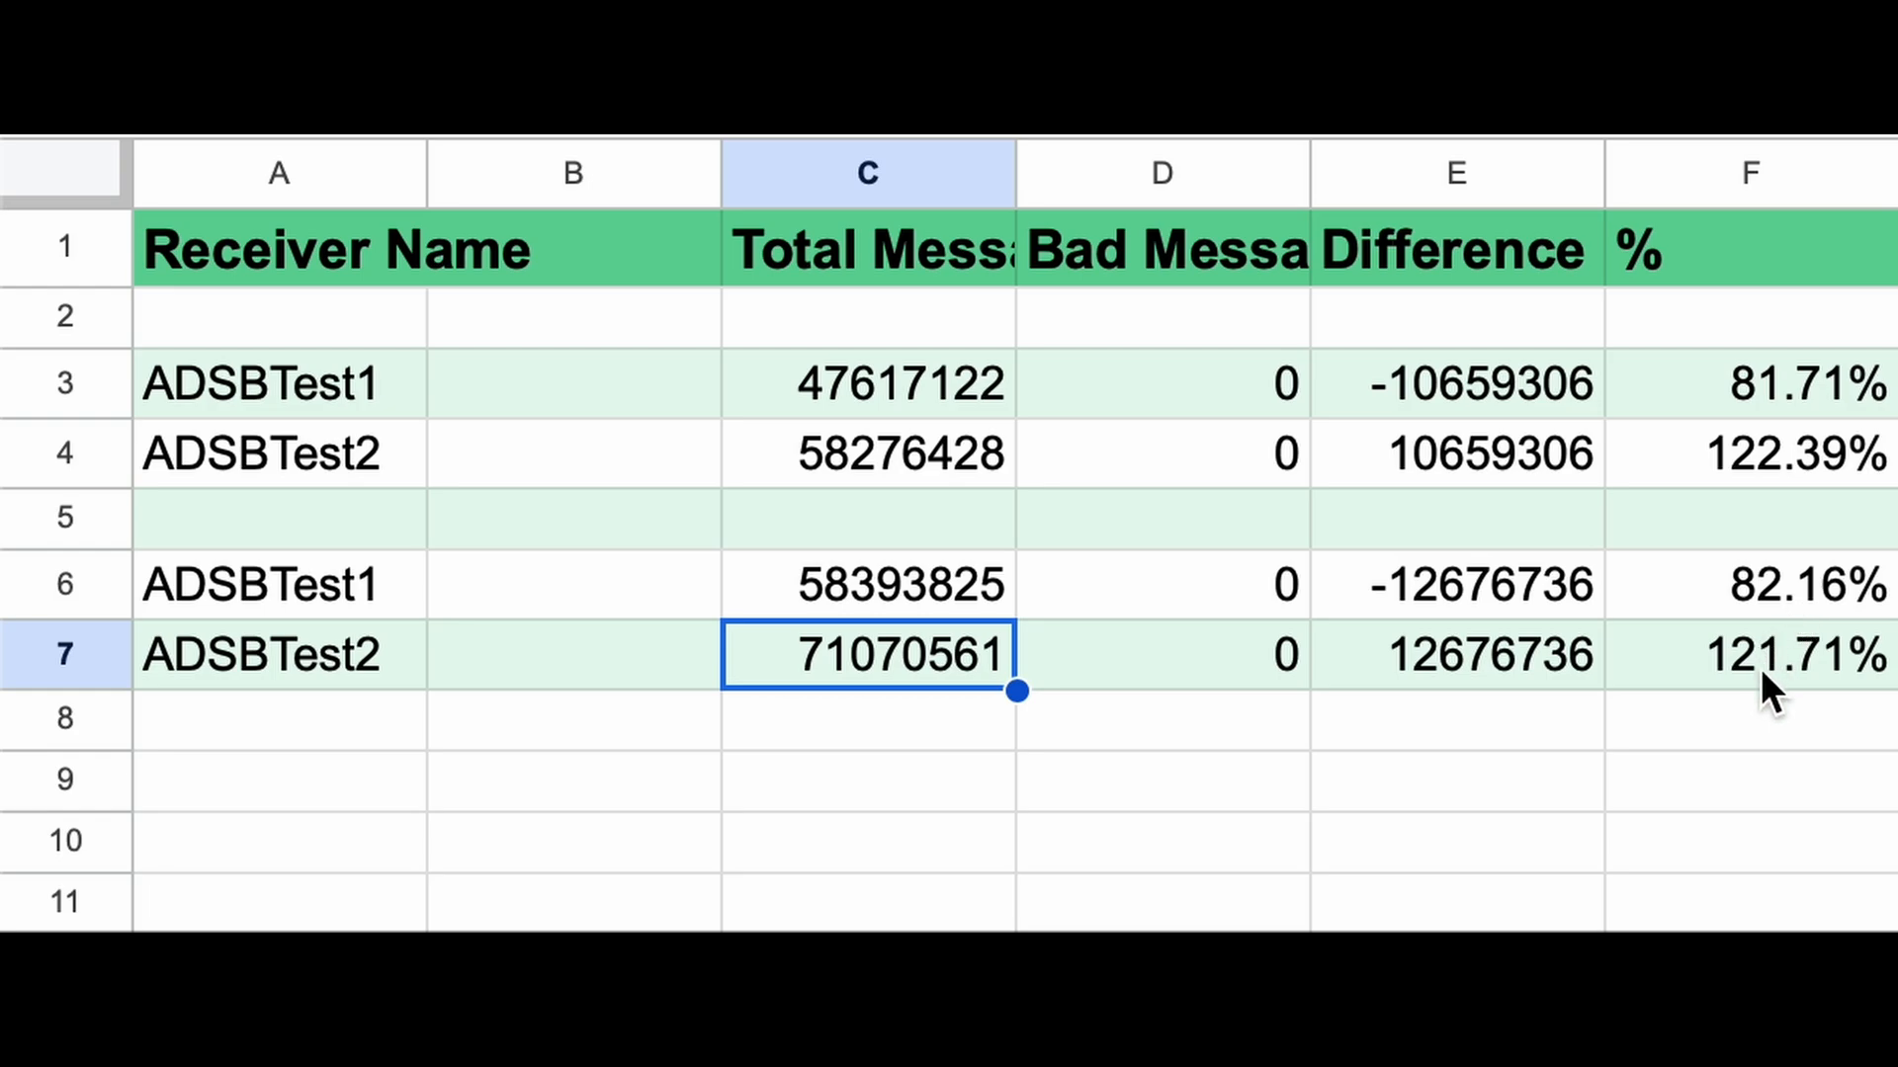
{"action": "mouse_move", "coordinate": [1777, 696]}
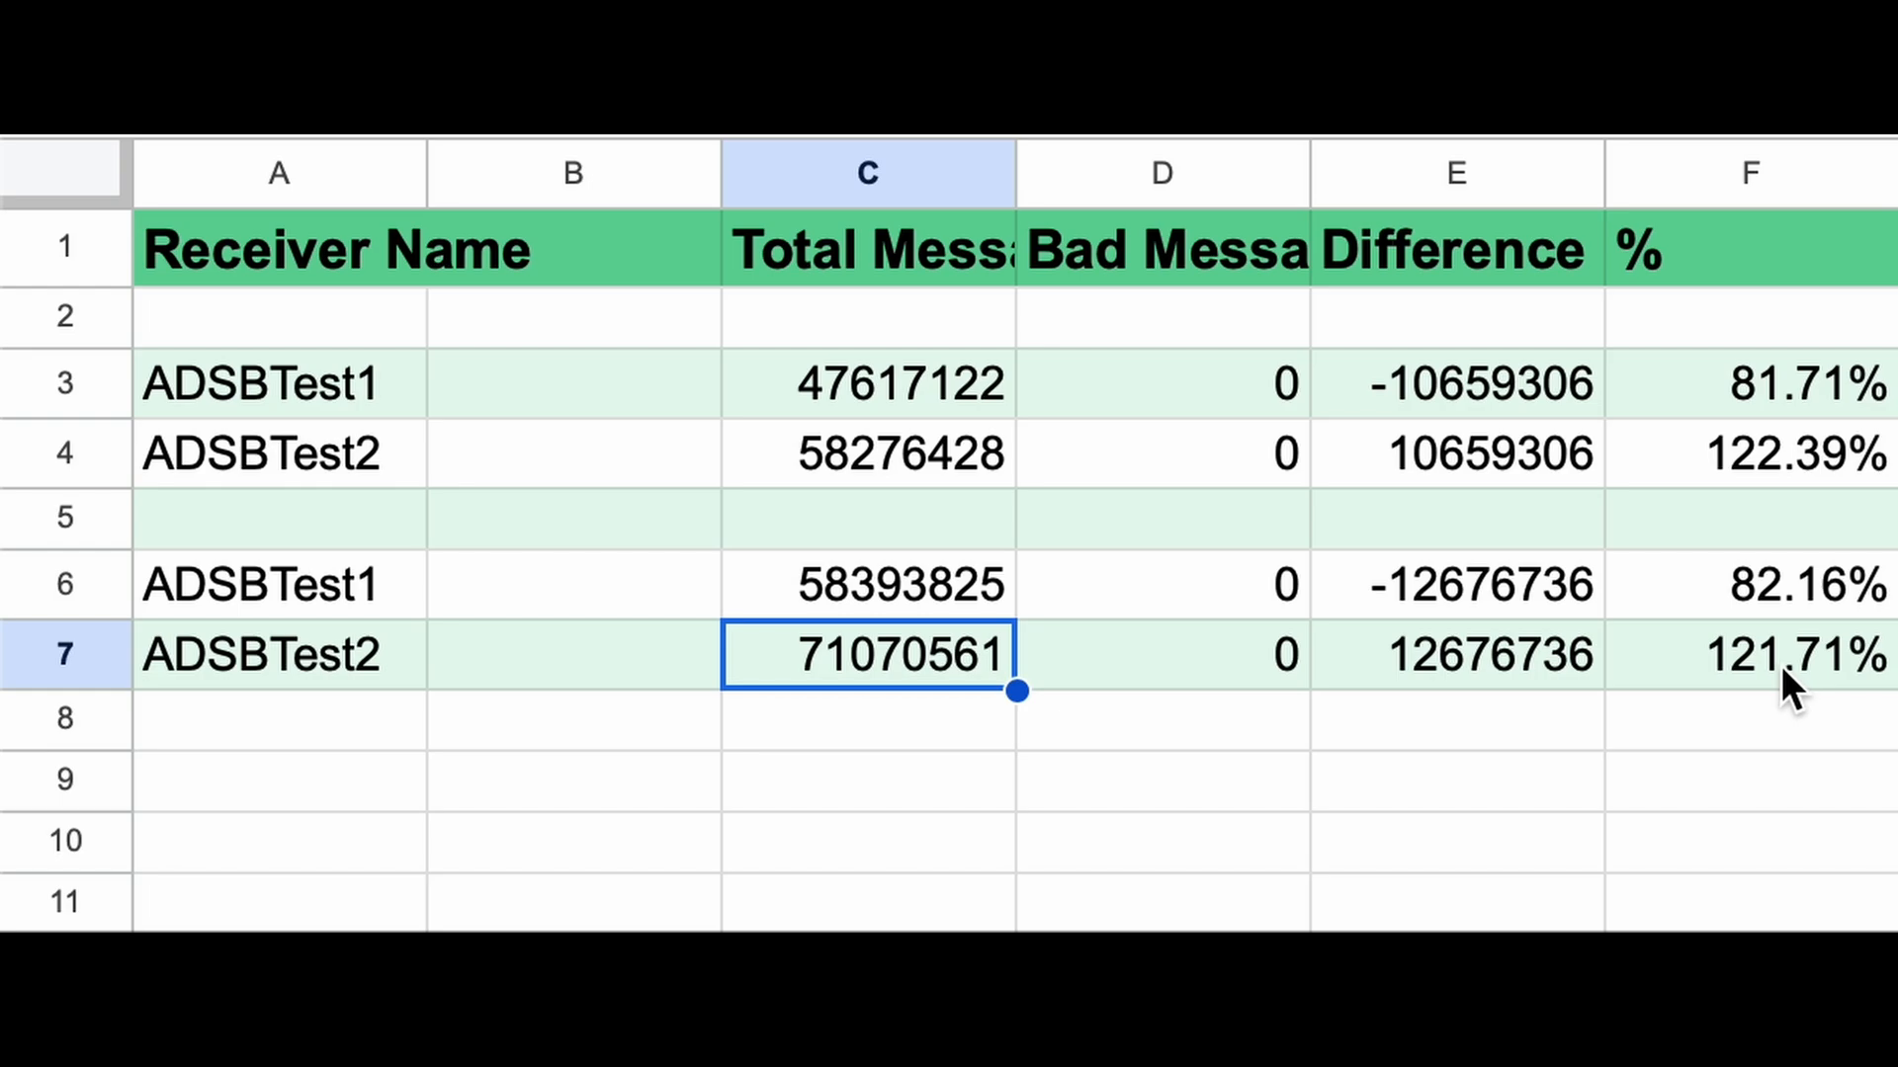
{"action": "mouse_move", "coordinate": [1858, 653]}
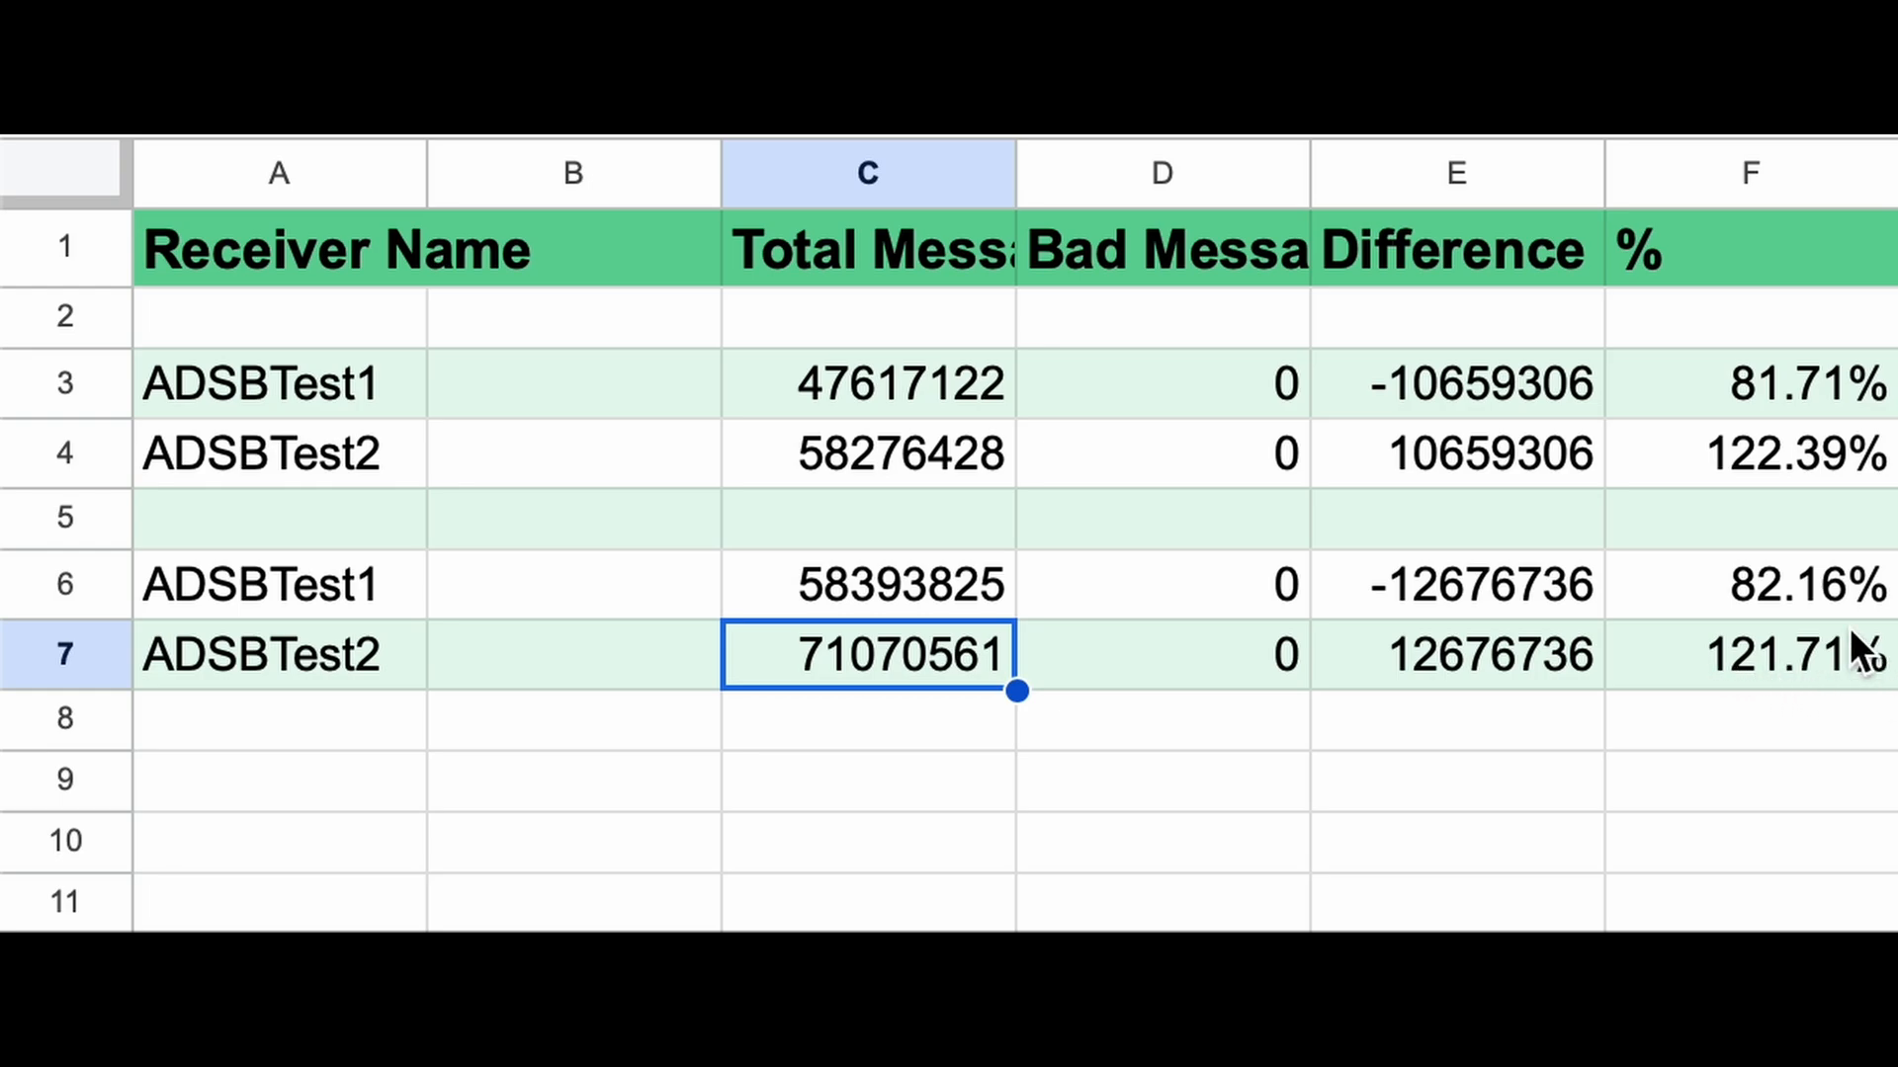
{"action": "mouse_move", "coordinate": [913, 574]}
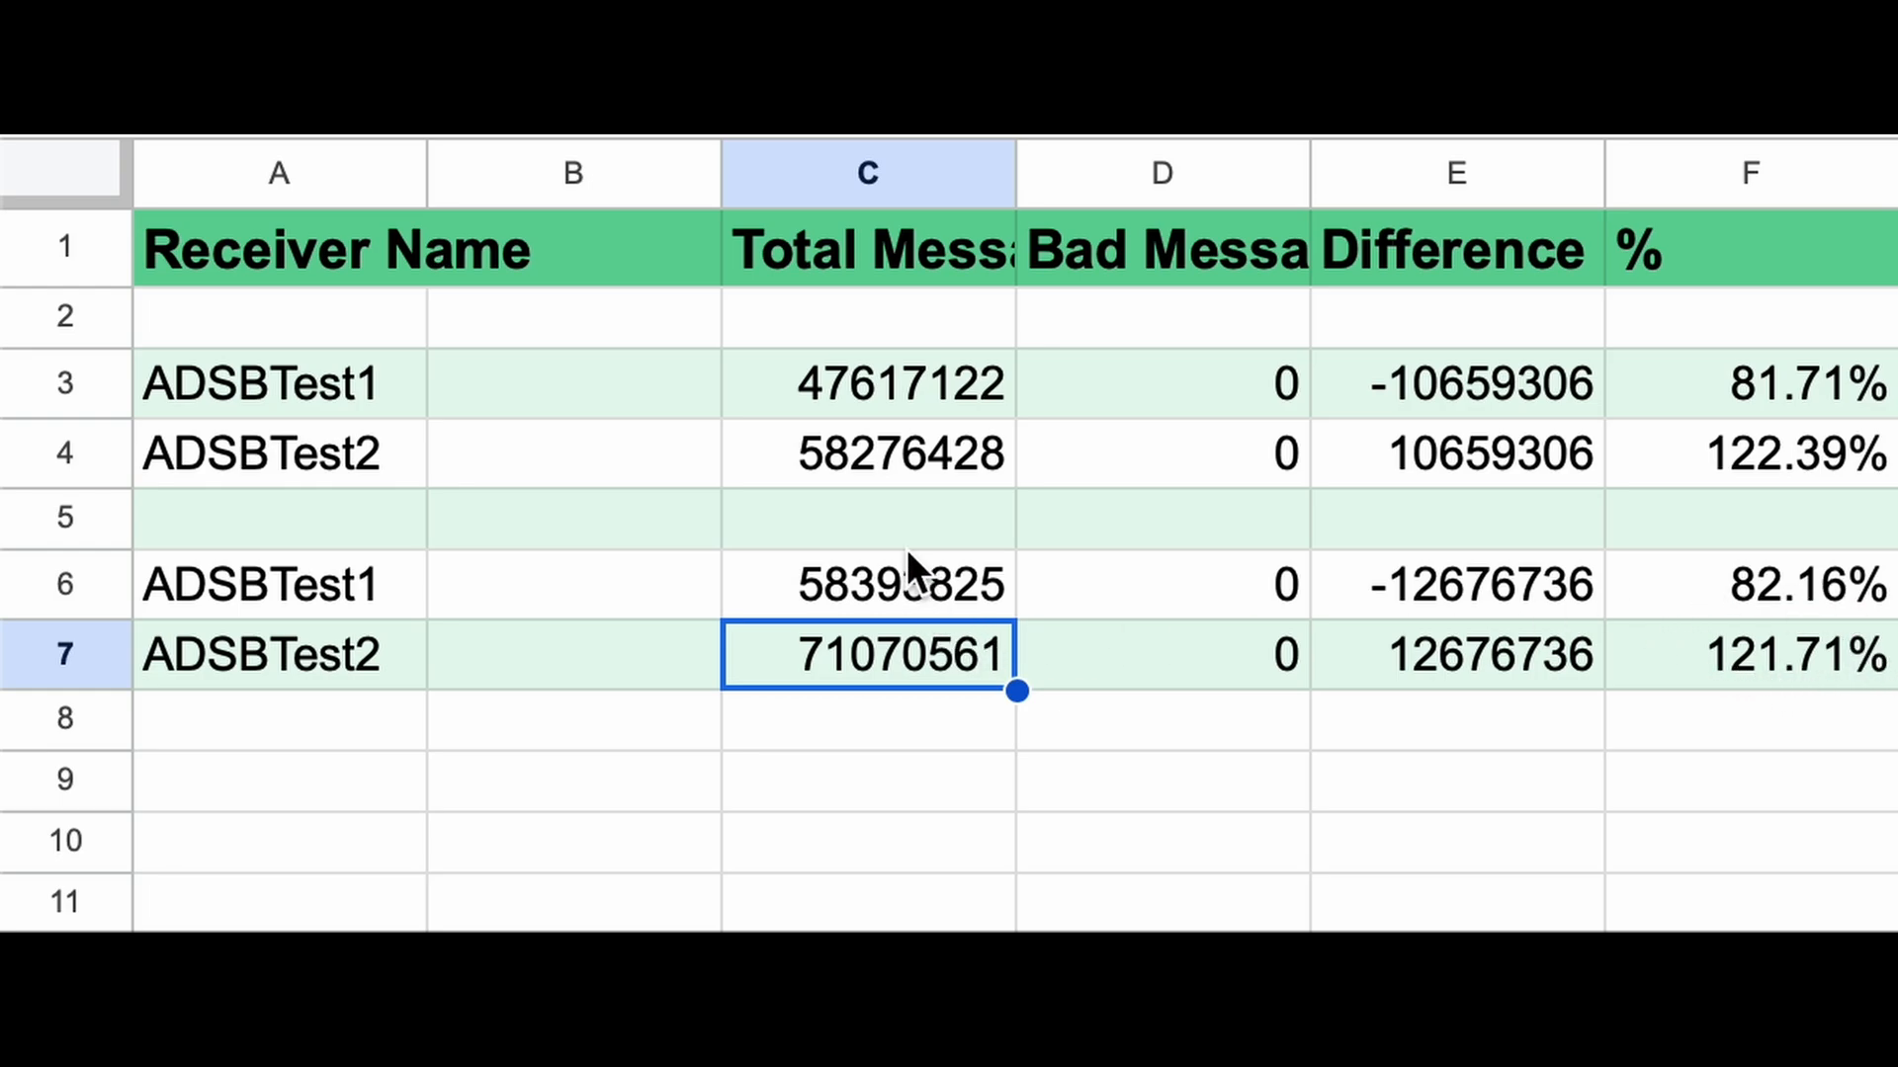
{"action": "mouse_move", "coordinate": [891, 620]}
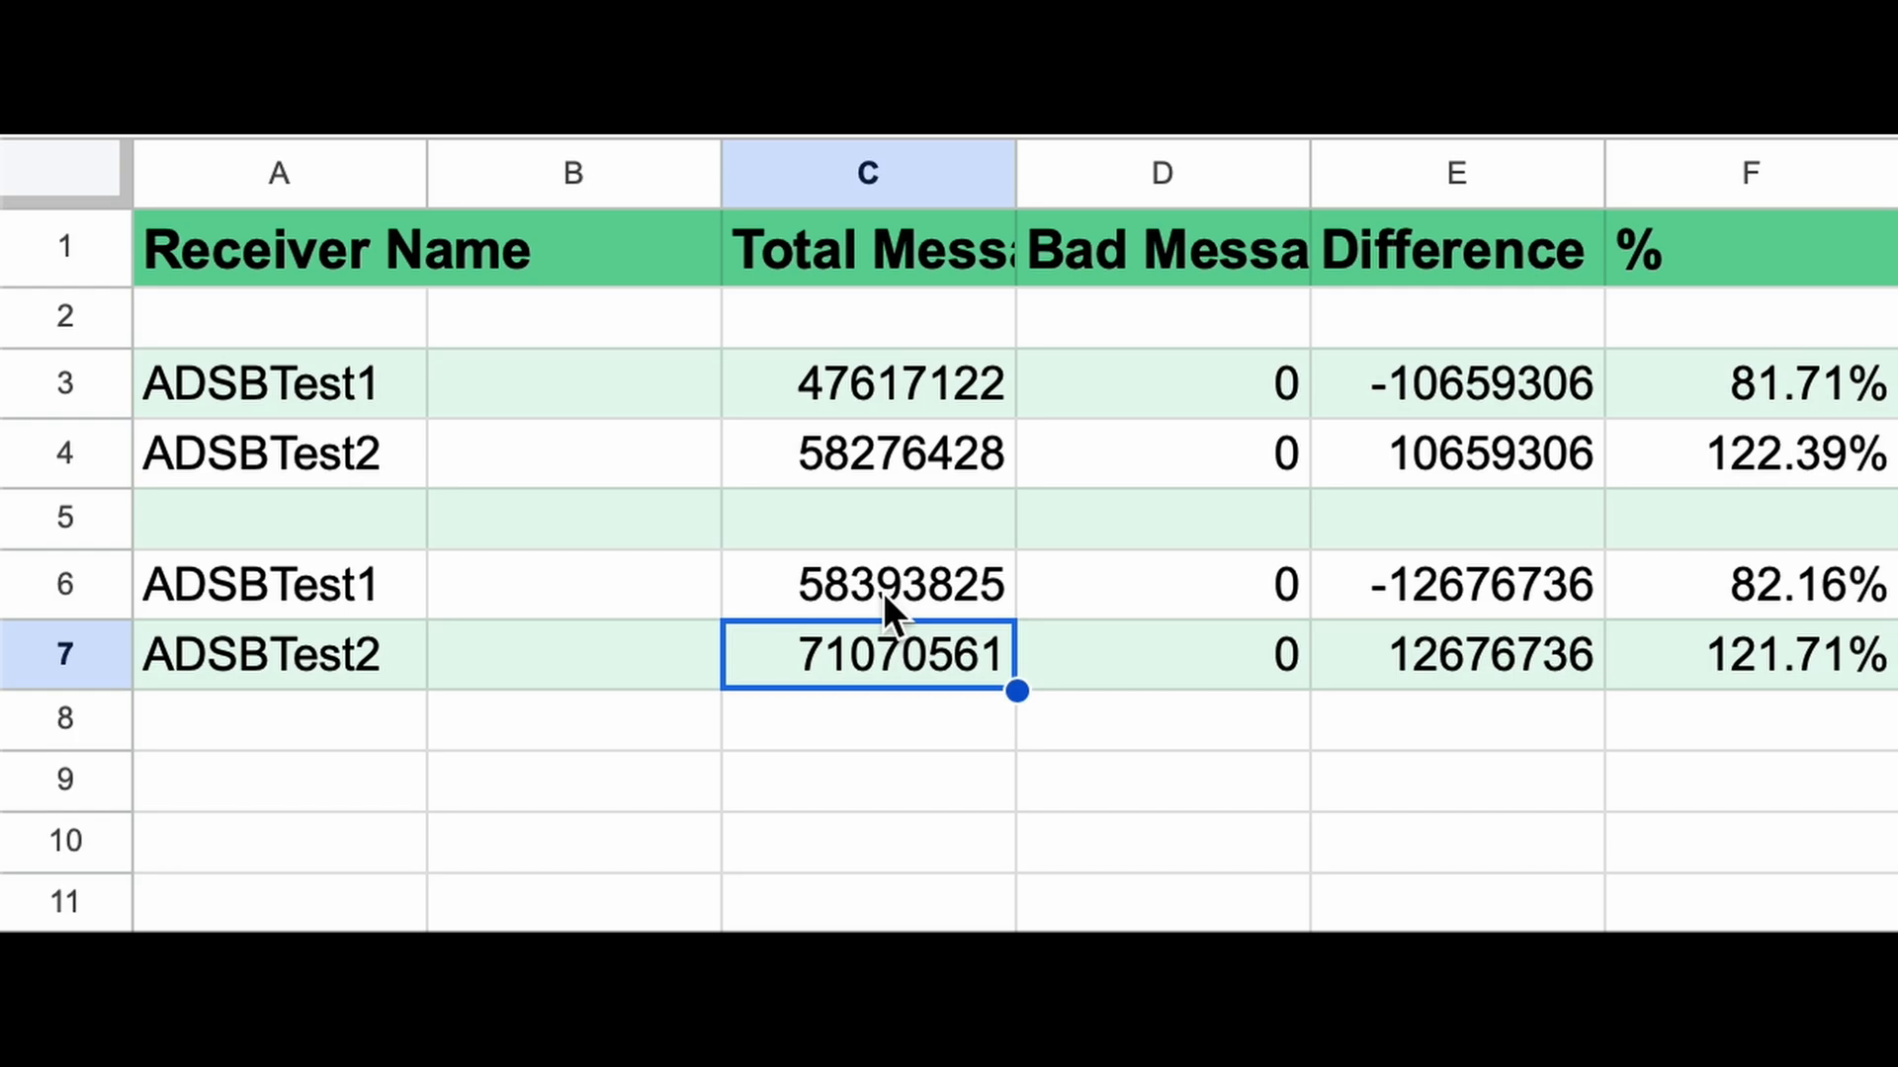
{"action": "mouse_move", "coordinate": [1752, 684]}
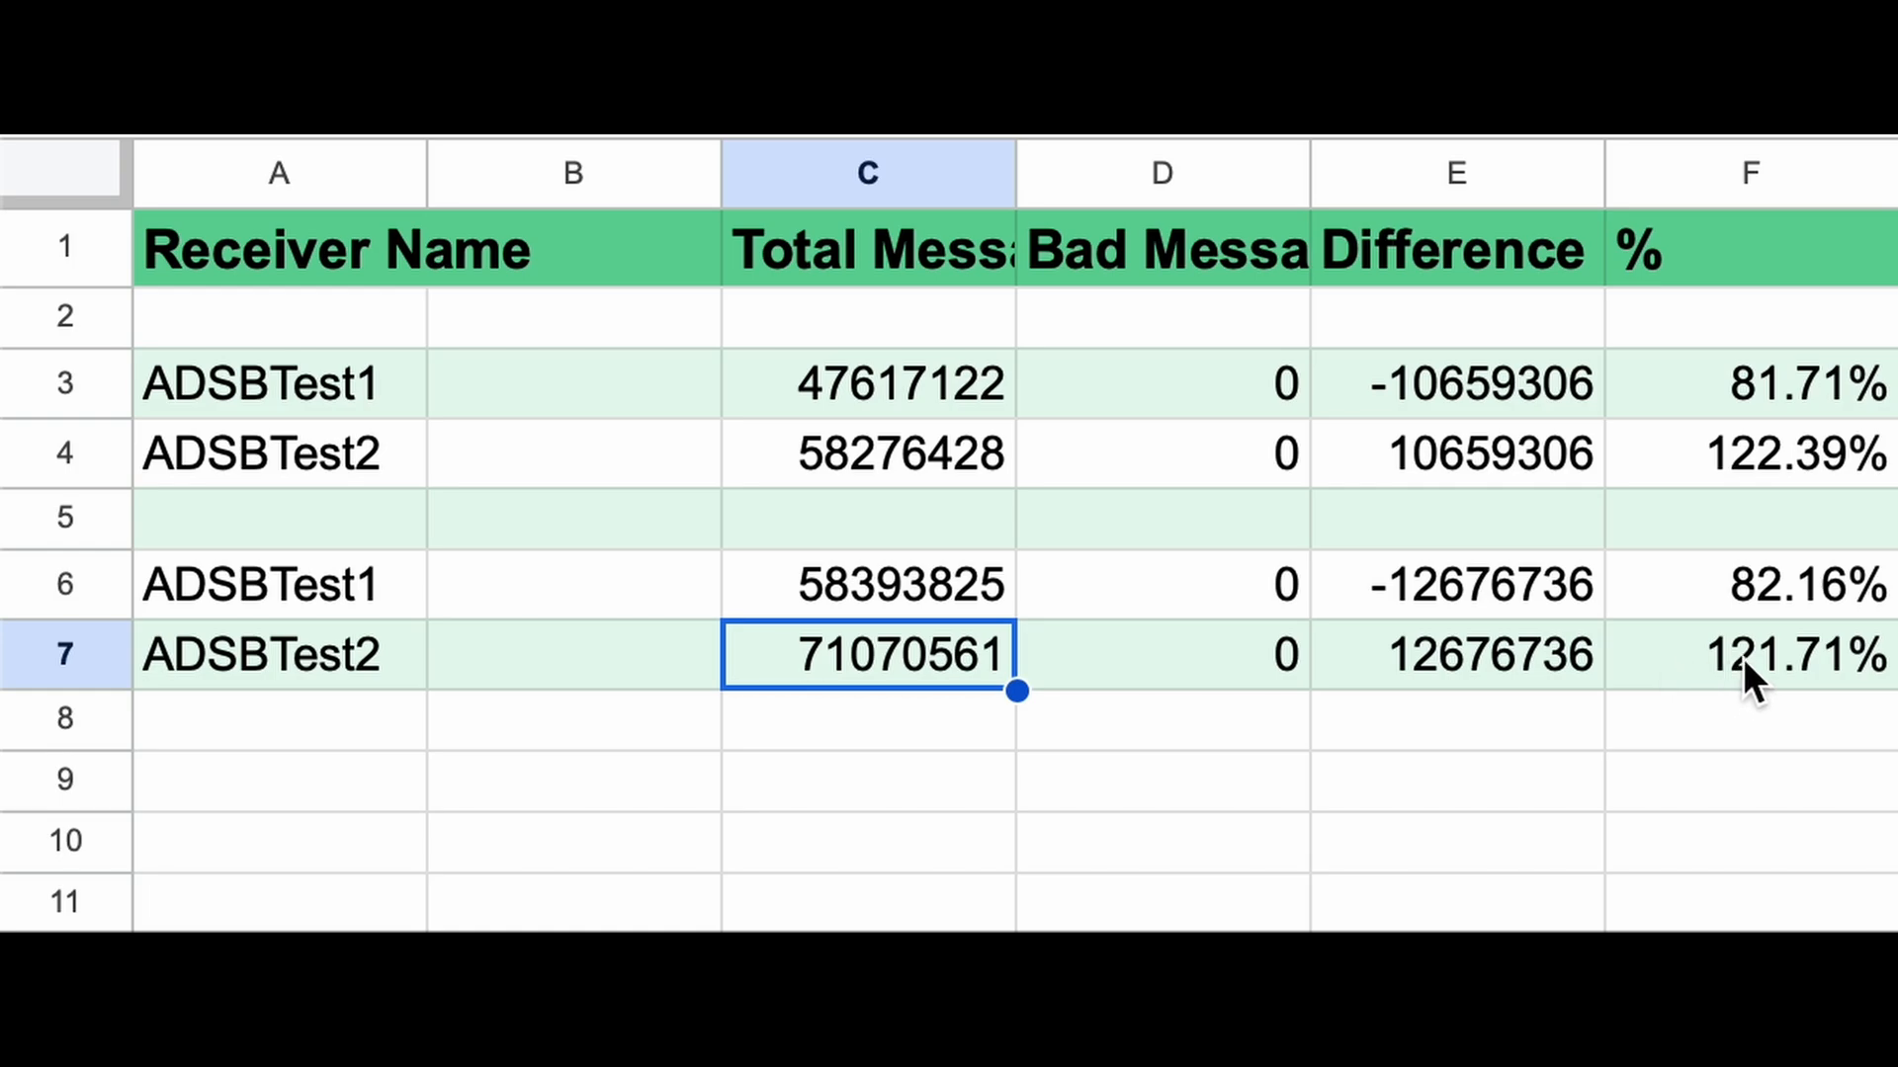
{"action": "mouse_move", "coordinate": [1690, 573]}
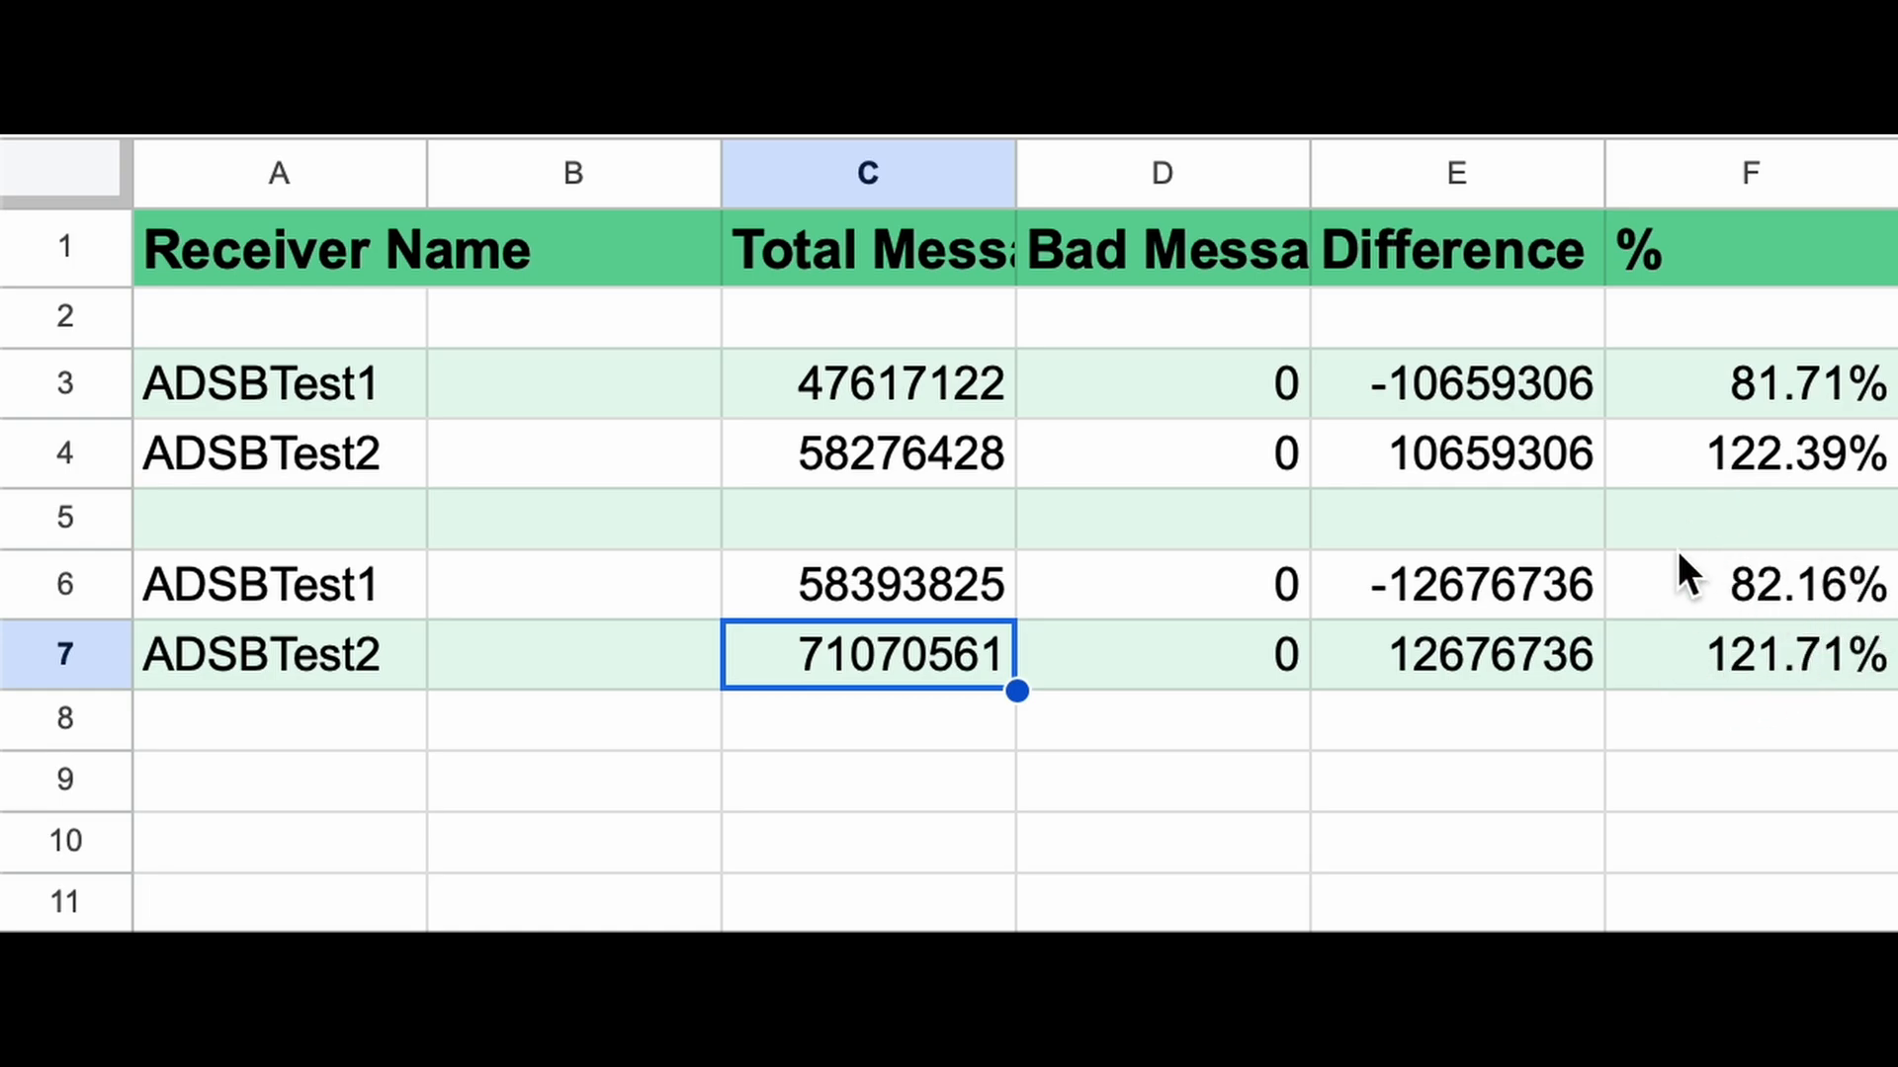
{"action": "mouse_move", "coordinate": [1483, 696]}
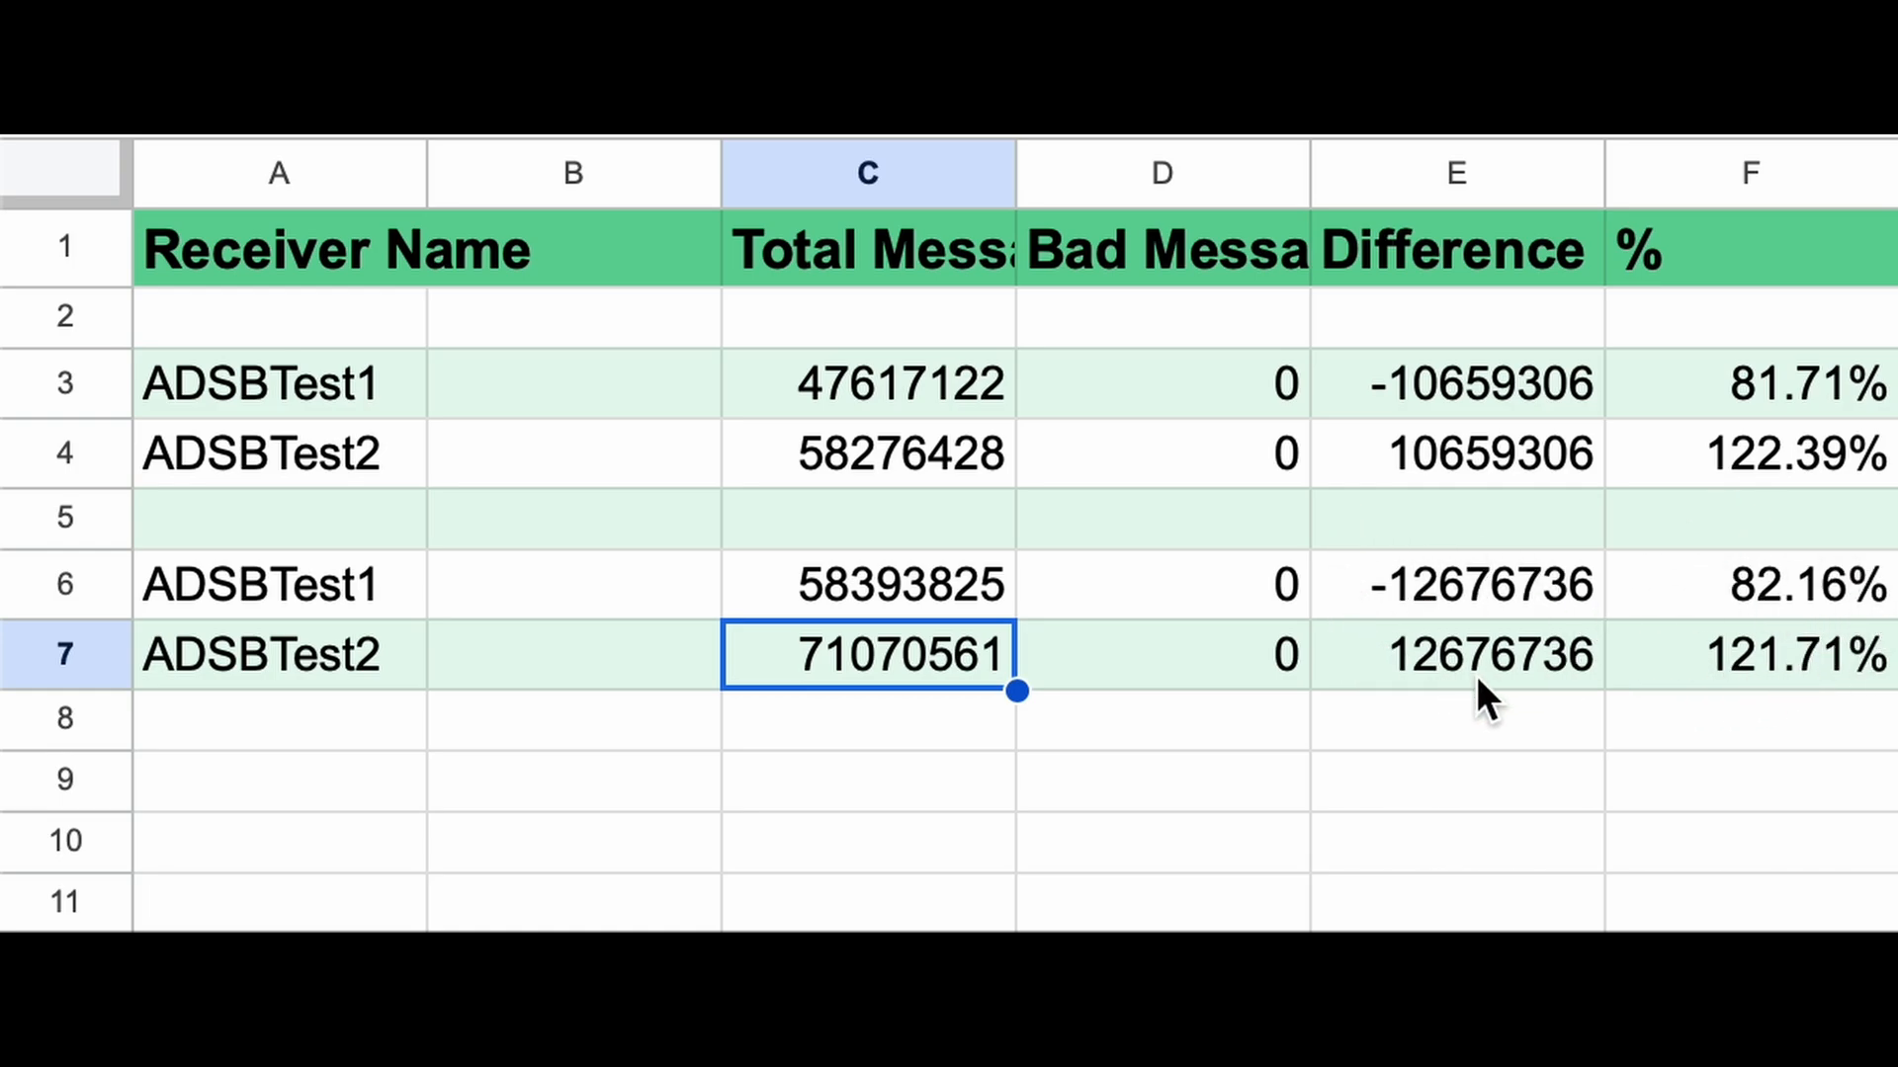
{"action": "mouse_move", "coordinate": [1732, 550]}
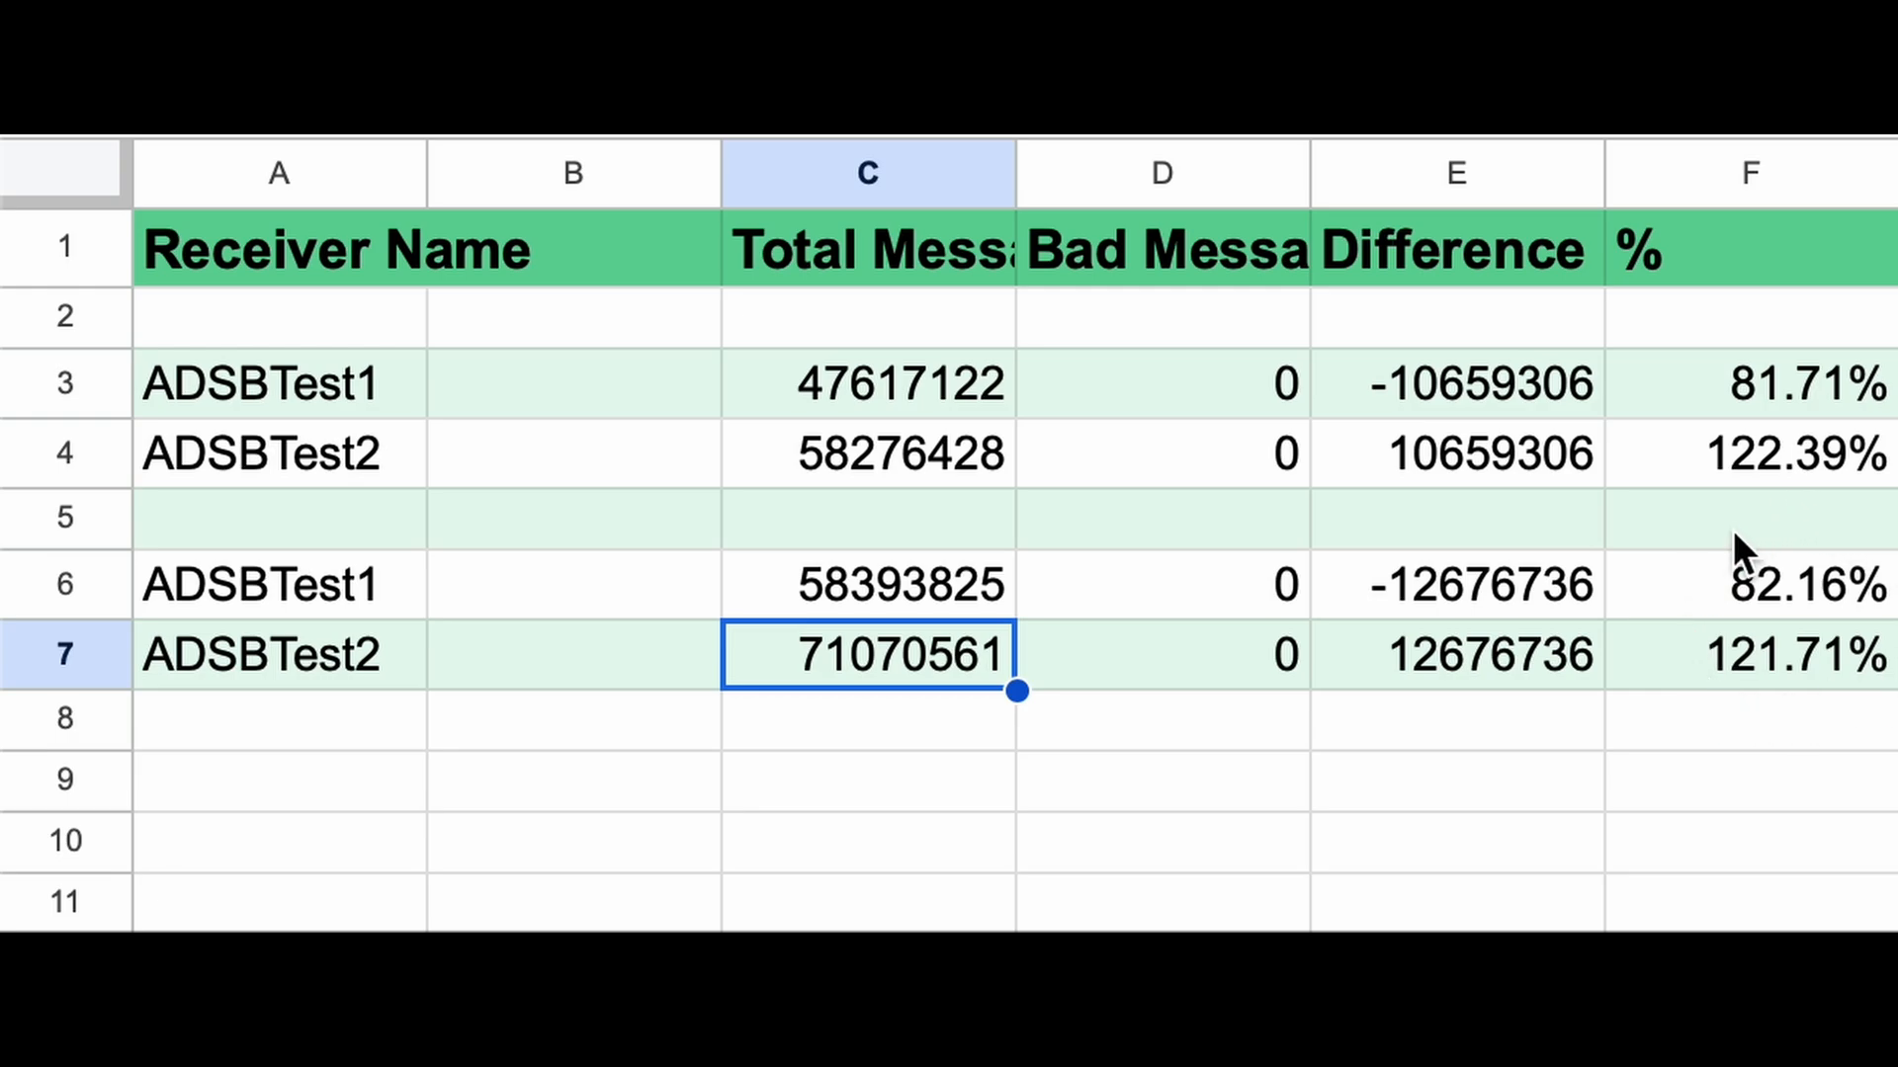
{"action": "mouse_move", "coordinate": [1830, 704]}
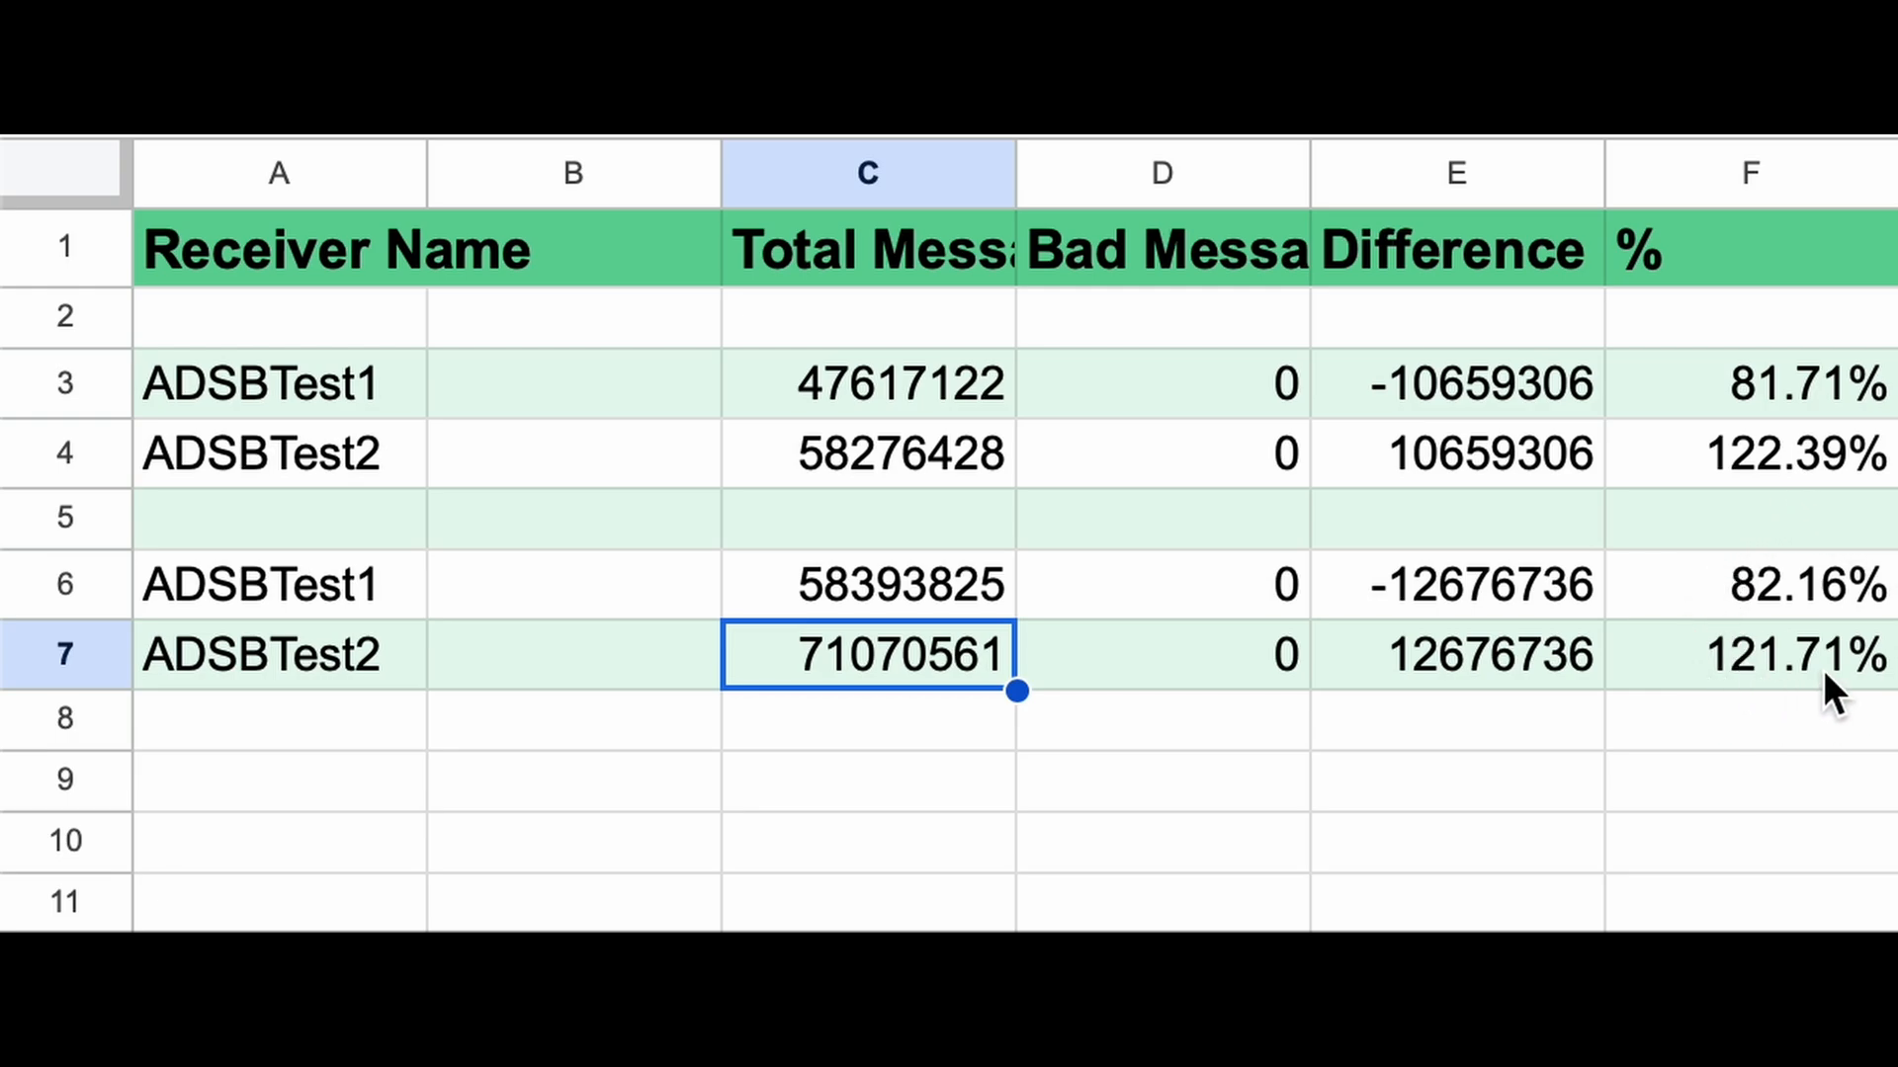